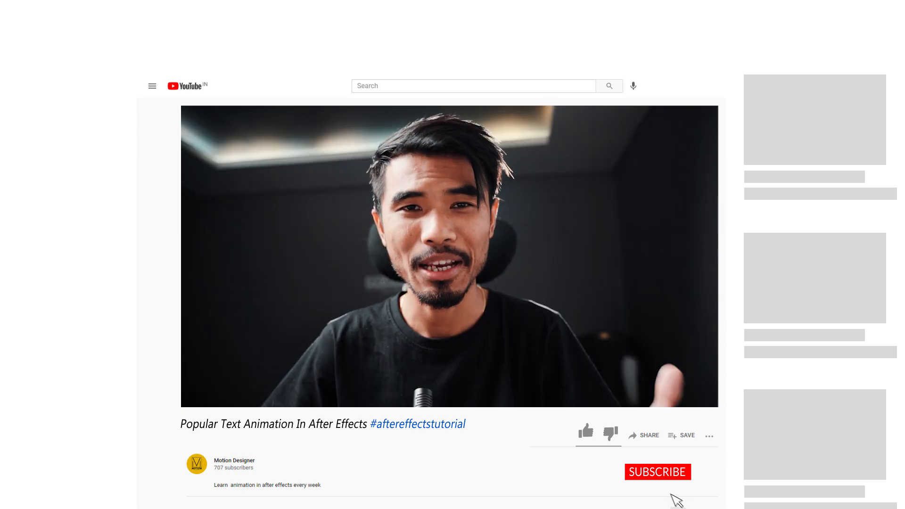
Step: Like the tutorial video and subscribe to the channel
{"action": "left_click", "coordinate": [586, 432]}
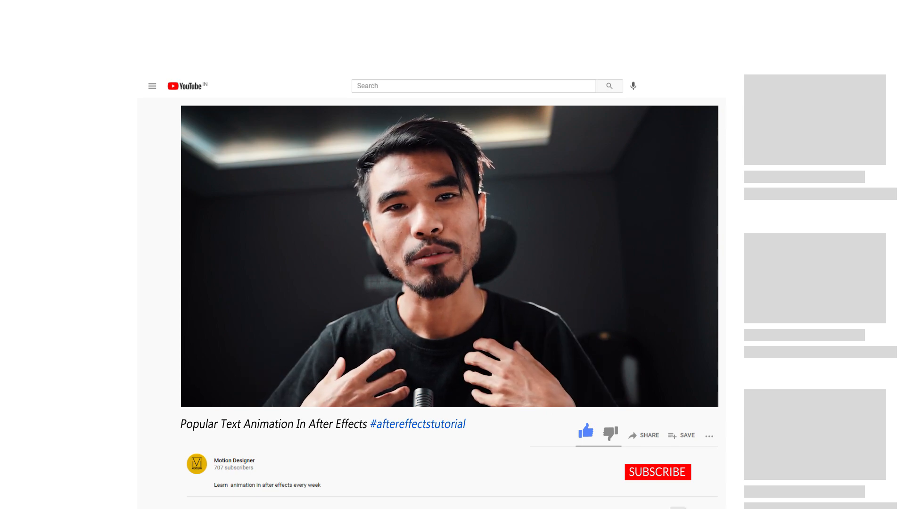
{"action": "left_click", "coordinate": [657, 472]}
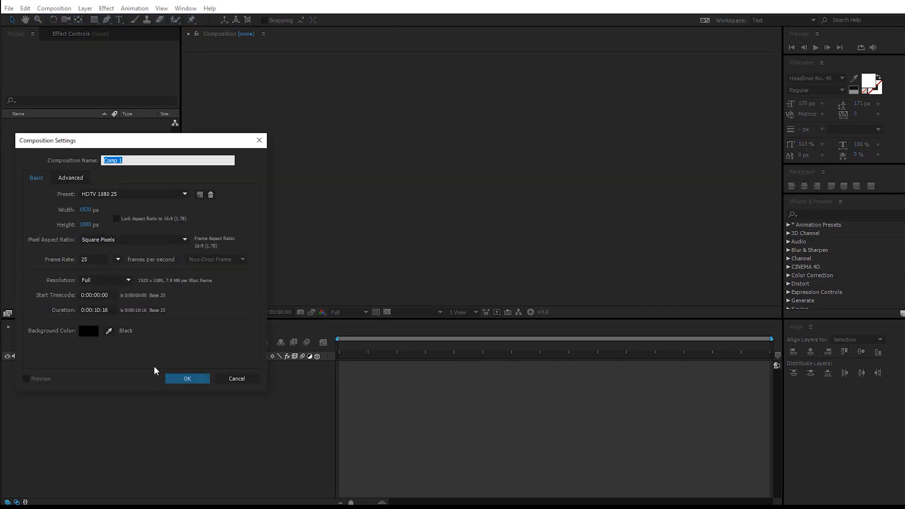
Step: Create the 1920×1080 comp and add a centred white text layer reading KINETIC
{"action": "left_click", "coordinate": [187, 378]}
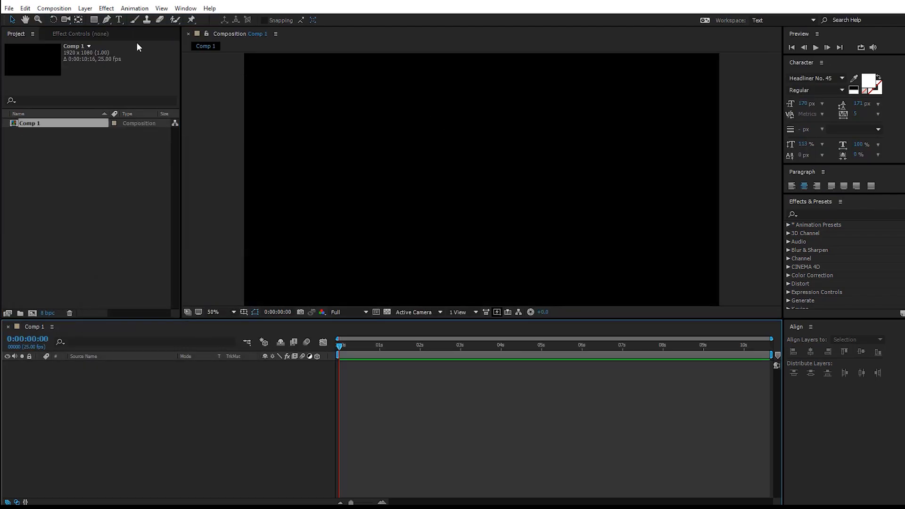
{"action": "left_click", "coordinate": [427, 133]}
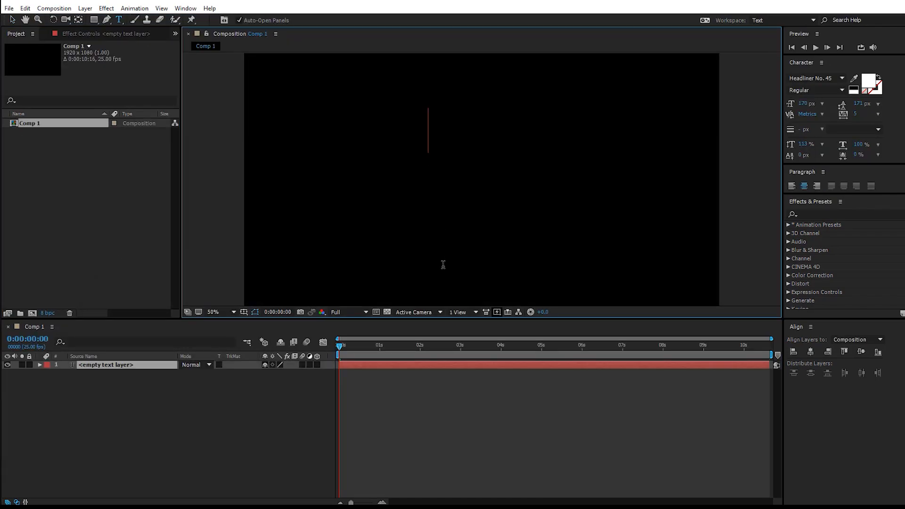
{"action": "type", "text": "KINETIC"}
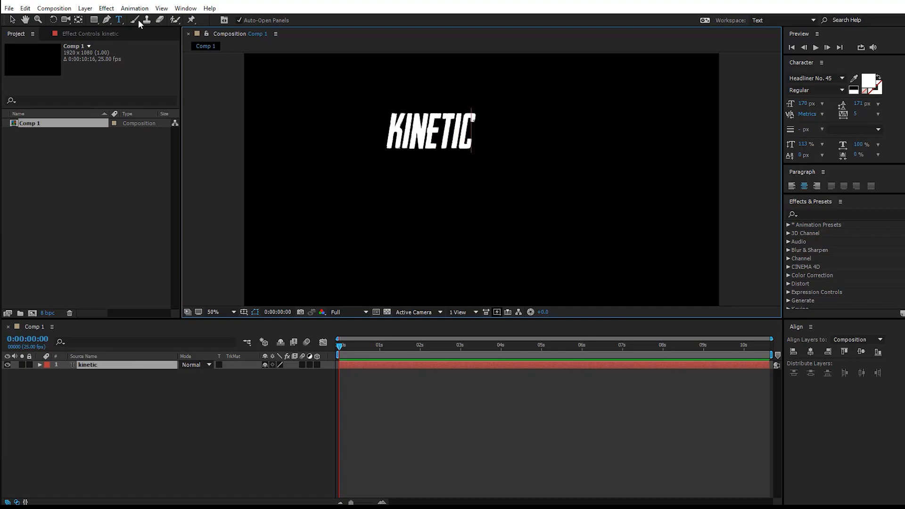
{"action": "mouse_move", "coordinate": [11, 22]}
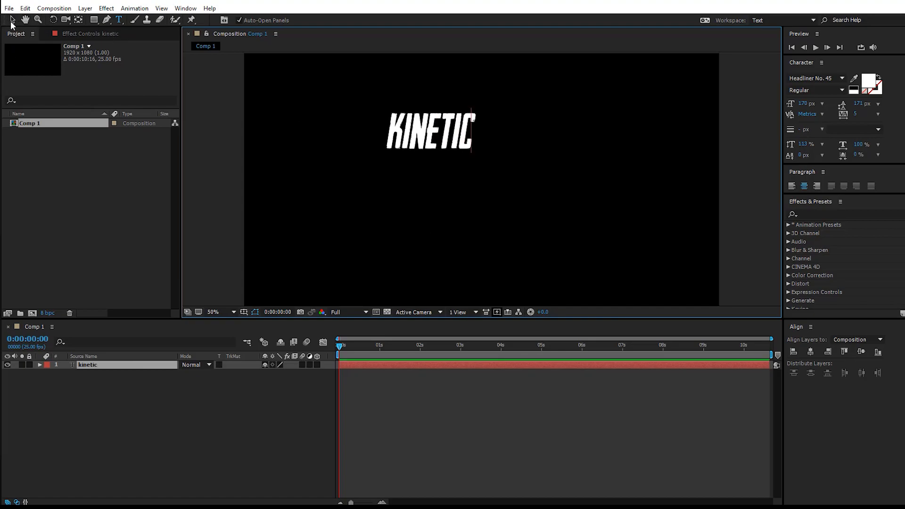
{"action": "left_click", "coordinate": [12, 19]}
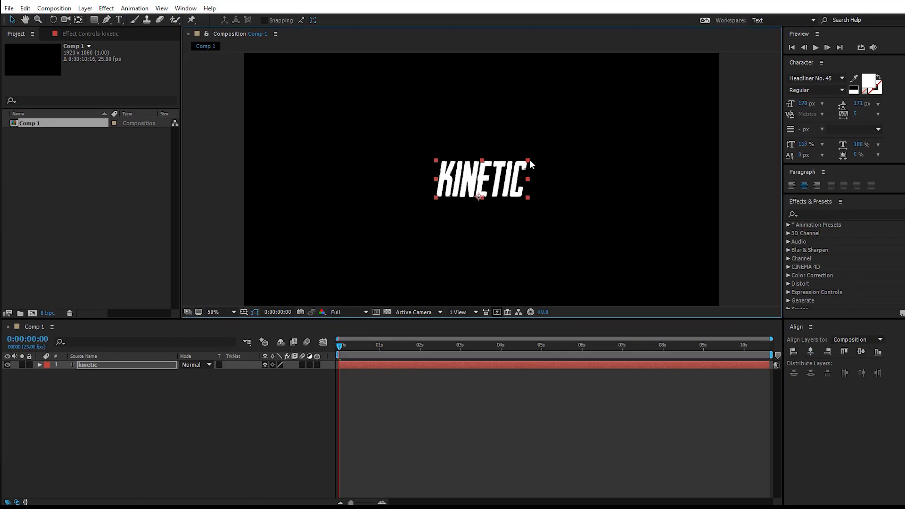
Step: Duplicate the KINETIC layer below it and retype it as TYPOGRAPHY
{"action": "key", "text": "ctrl+d"}
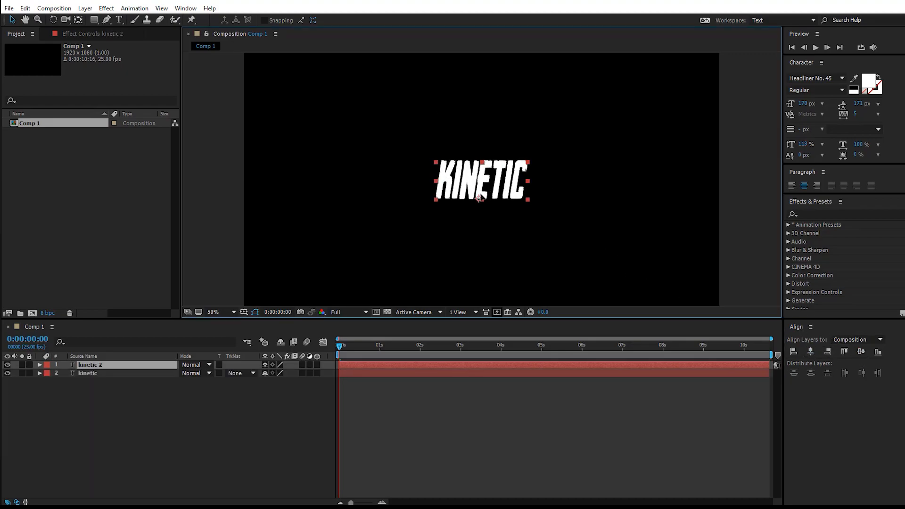
{"action": "type", "text": "TYPOGRAP"}
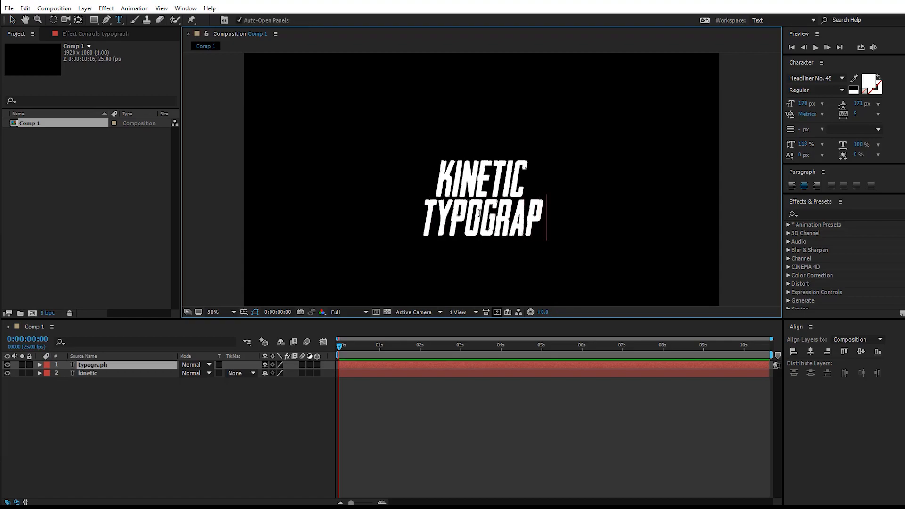
{"action": "type", "text": "HY"}
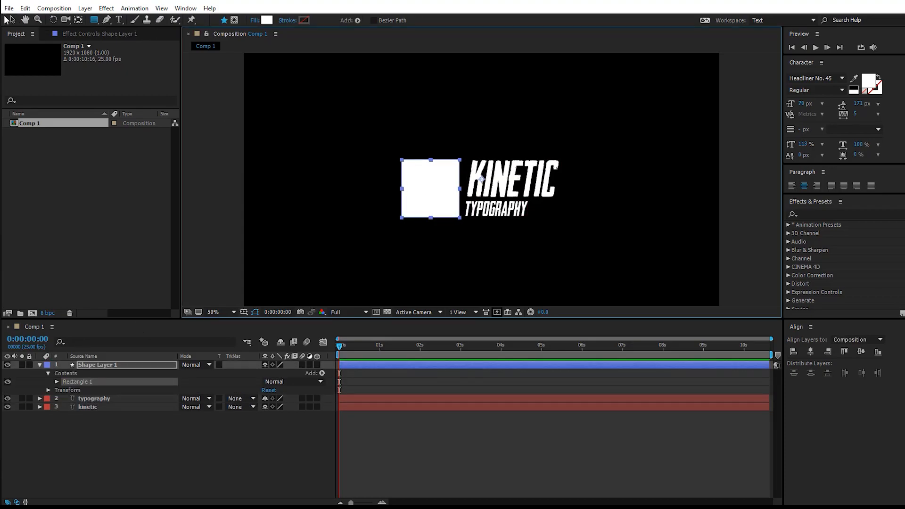
Step: Draw a white square left of the text and expose Rectangle 1's transform for anchor point -116, 4
{"action": "left_click", "coordinate": [85, 8]}
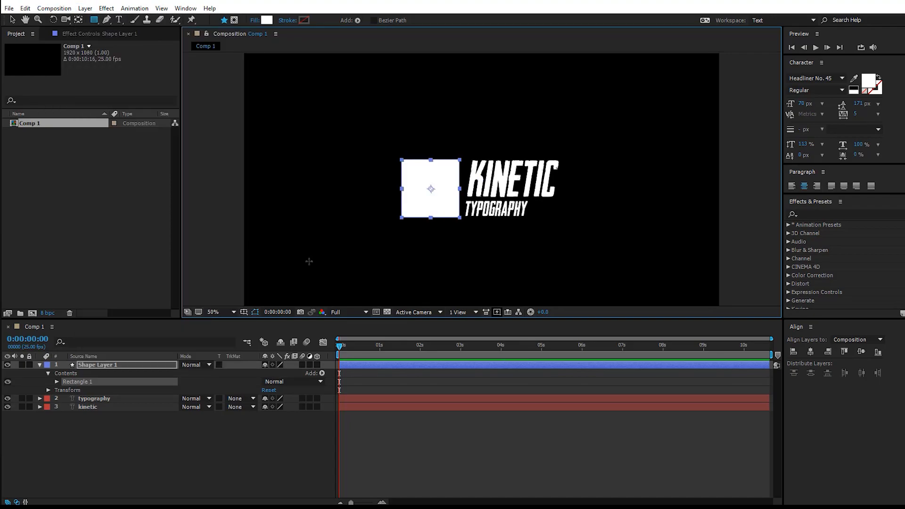
{"action": "left_click", "coordinate": [56, 382]}
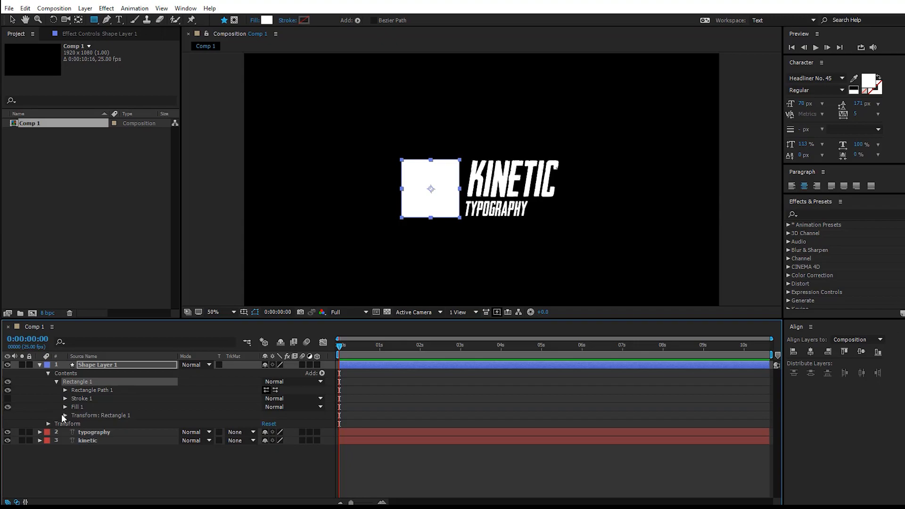
{"action": "left_click", "coordinate": [65, 415]}
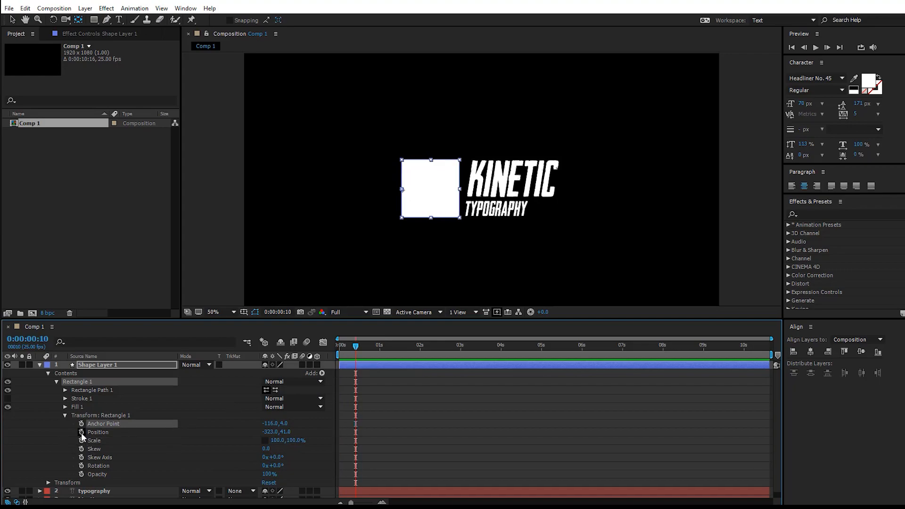
Step: Keyframe the square from Position 971,41 and Scale 100,18 at frame 0, then Easy Ease the keyframes
{"action": "left_click", "coordinate": [81, 440]}
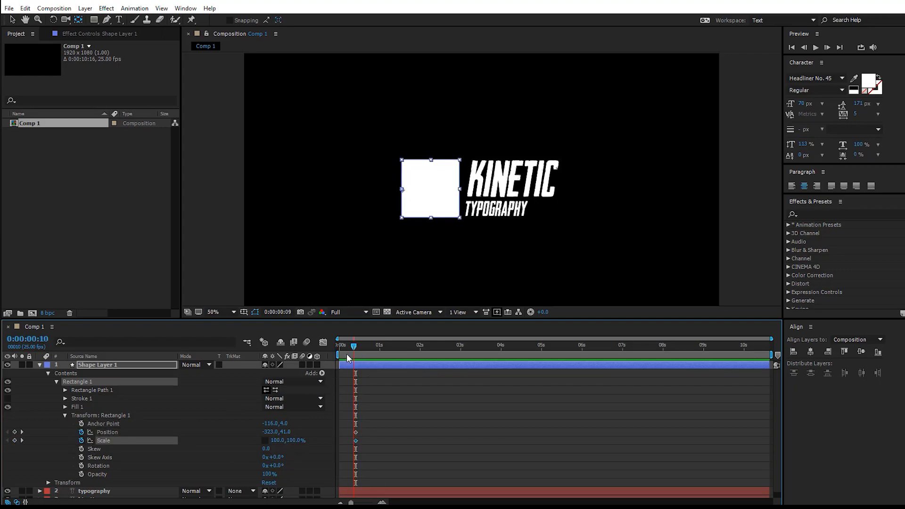
{"action": "left_click", "coordinate": [340, 345]}
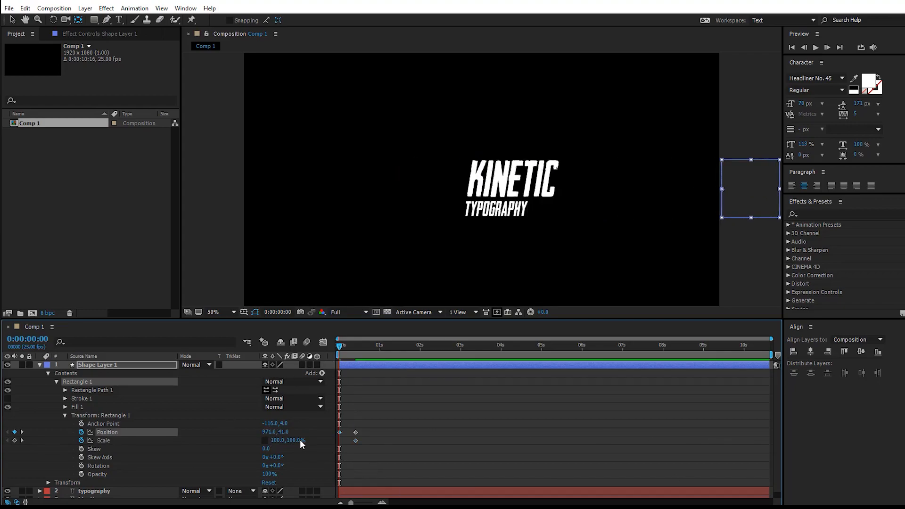
{"action": "left_click", "coordinate": [103, 441]}
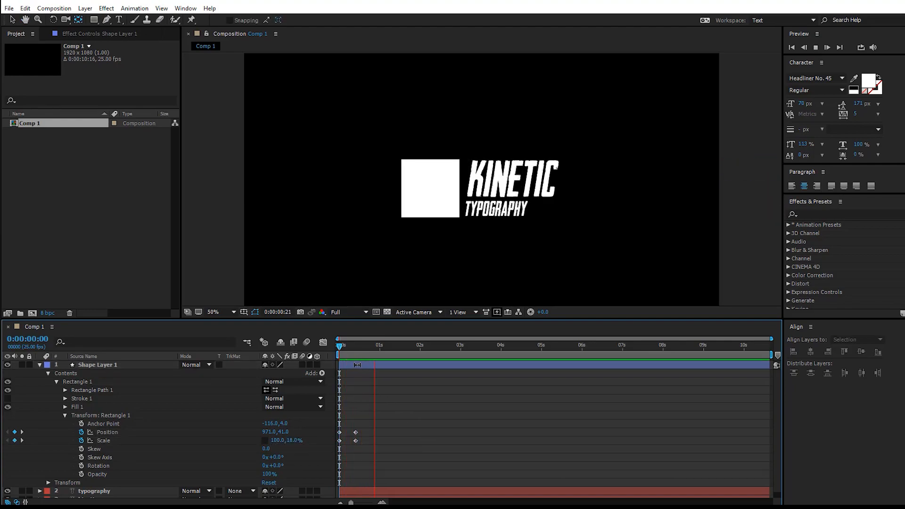
{"action": "left_click", "coordinate": [355, 345]}
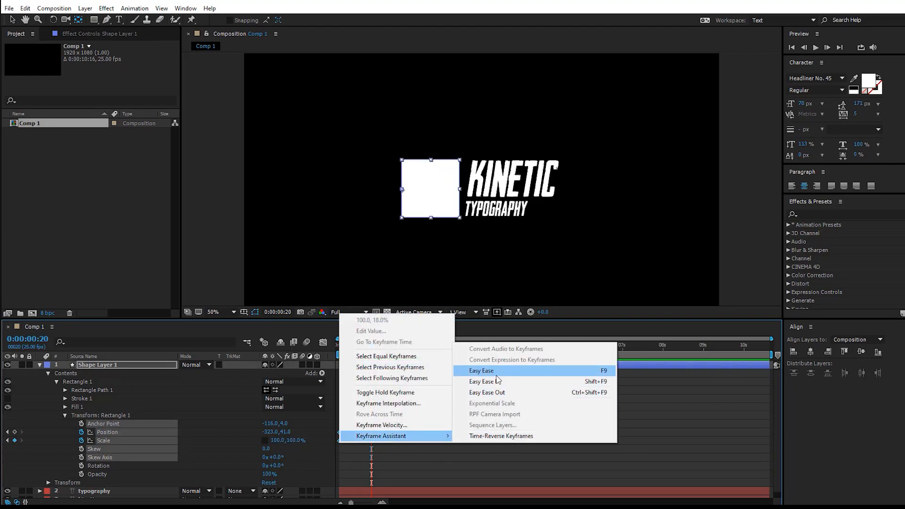
{"action": "left_click", "coordinate": [481, 371]}
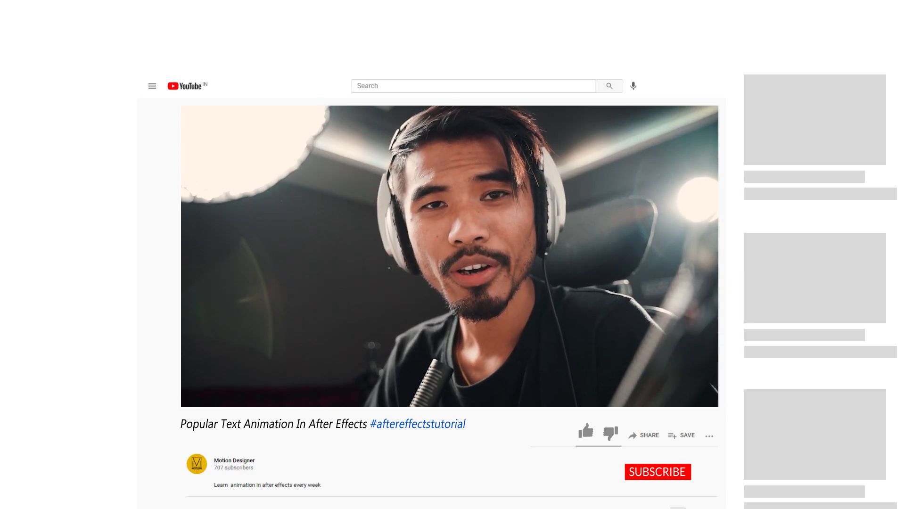
Step: Like the talking-head video and subscribe to the channel
{"action": "left_click", "coordinate": [587, 434]}
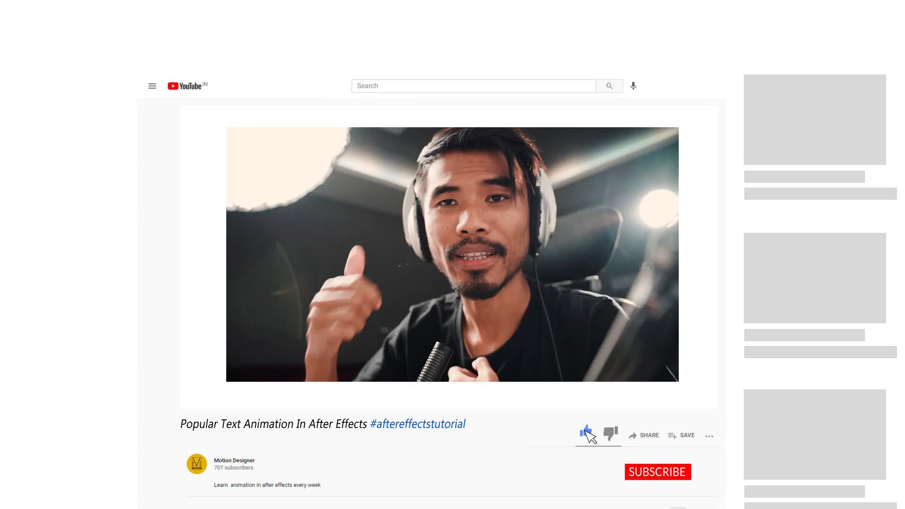
{"action": "left_click", "coordinate": [586, 434]}
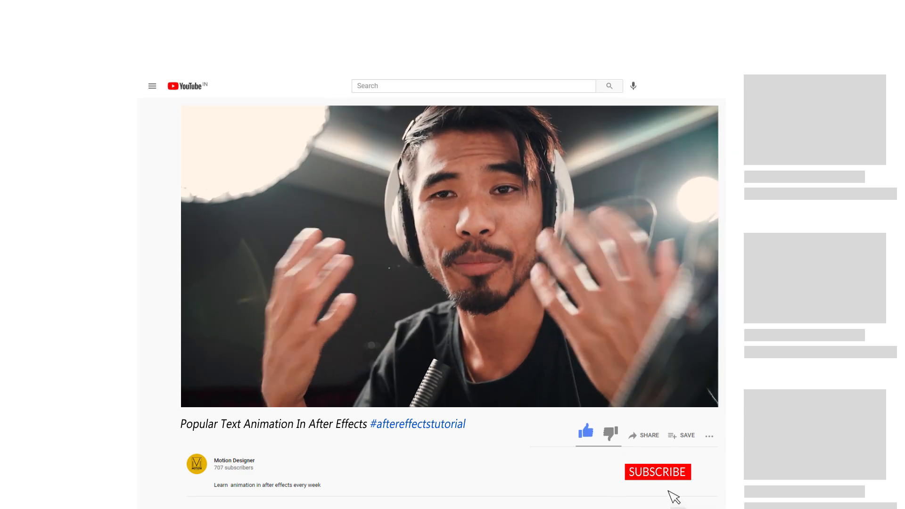
{"action": "left_click", "coordinate": [657, 471]}
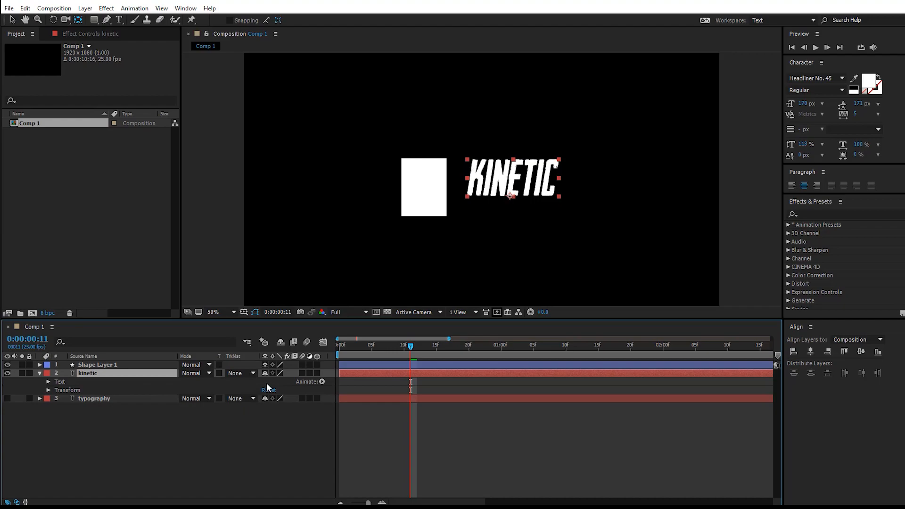
Step: Add a Position animator (Animator 2) to KINETIC, placing the word just right of the square
{"action": "left_click", "coordinate": [323, 382]}
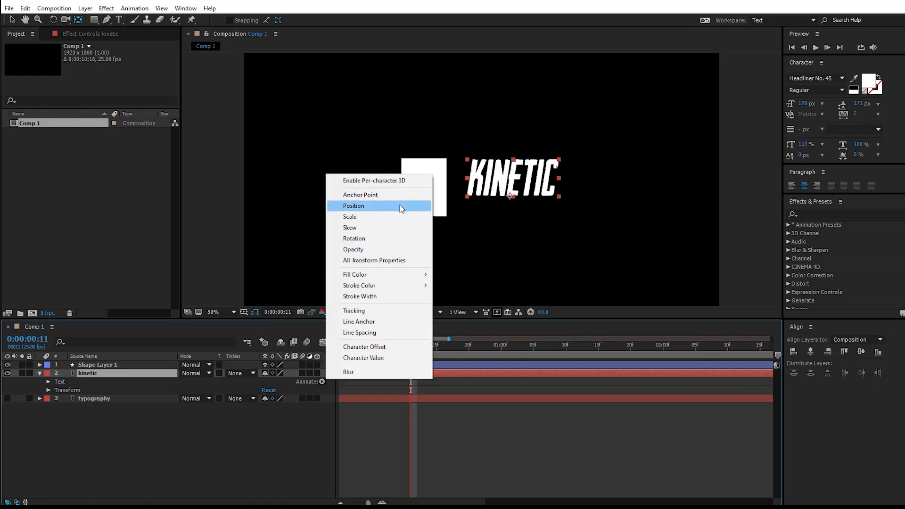
{"action": "left_click", "coordinate": [353, 206]}
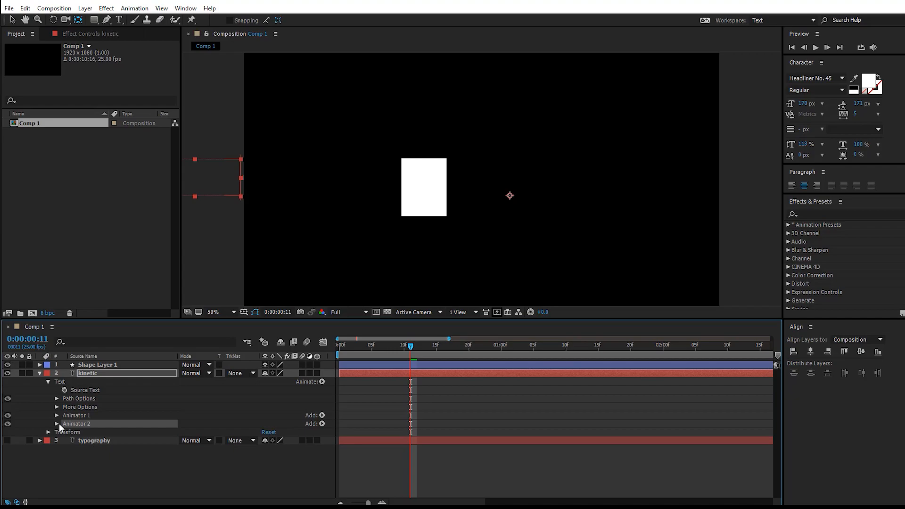
{"action": "left_click", "coordinate": [56, 423]}
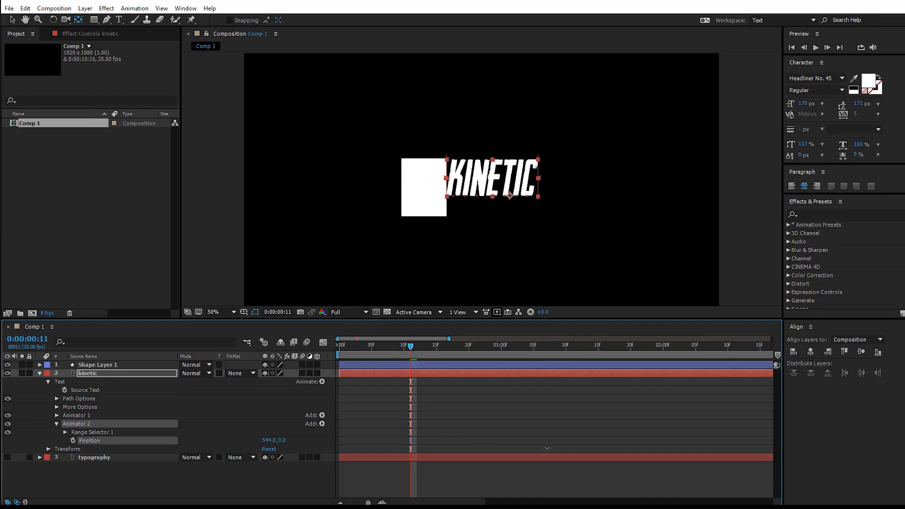
Step: Set Animator 2's range selector to Based On Words, Ramp Down shape, with keyframed Offset
{"action": "left_click", "coordinate": [74, 432]}
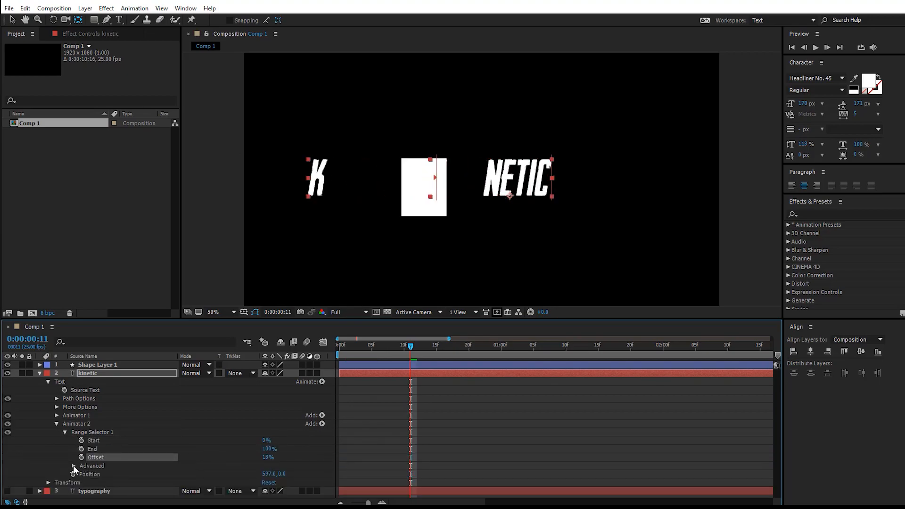
{"action": "left_click", "coordinate": [293, 433]}
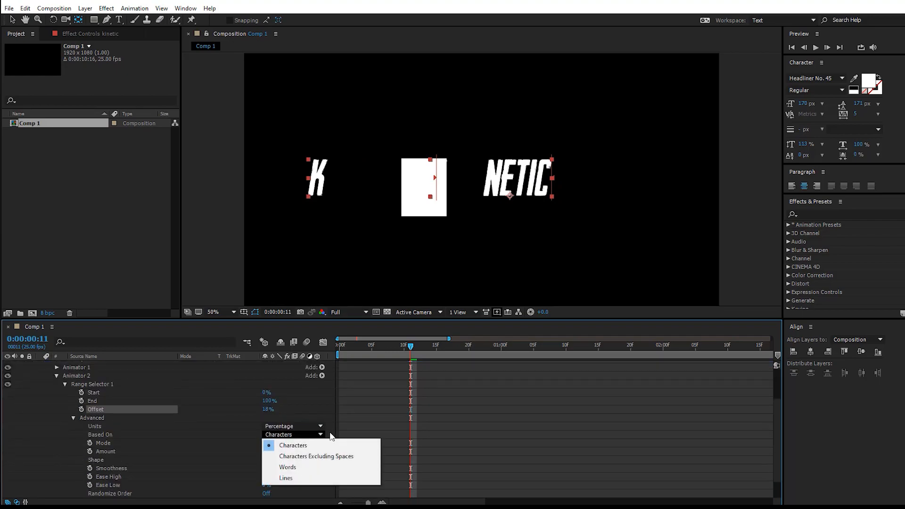
{"action": "left_click", "coordinate": [288, 467]}
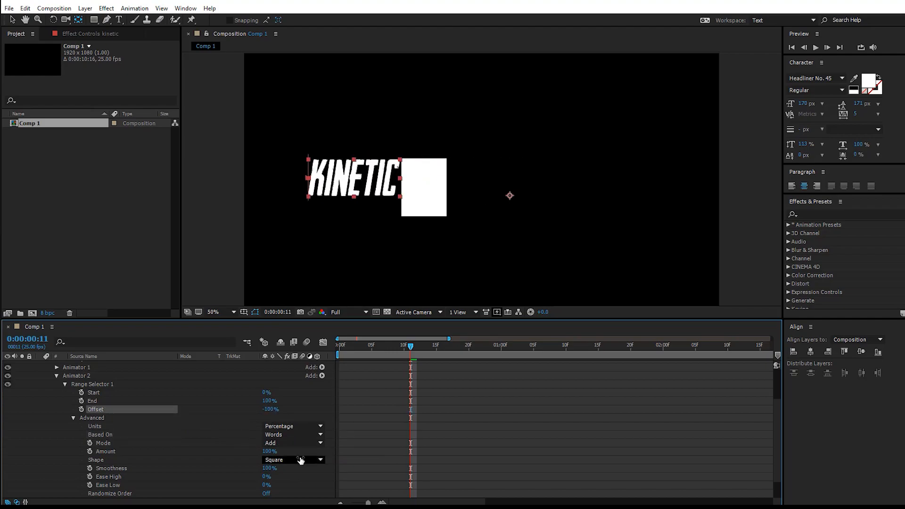
{"action": "left_click", "coordinate": [294, 459]}
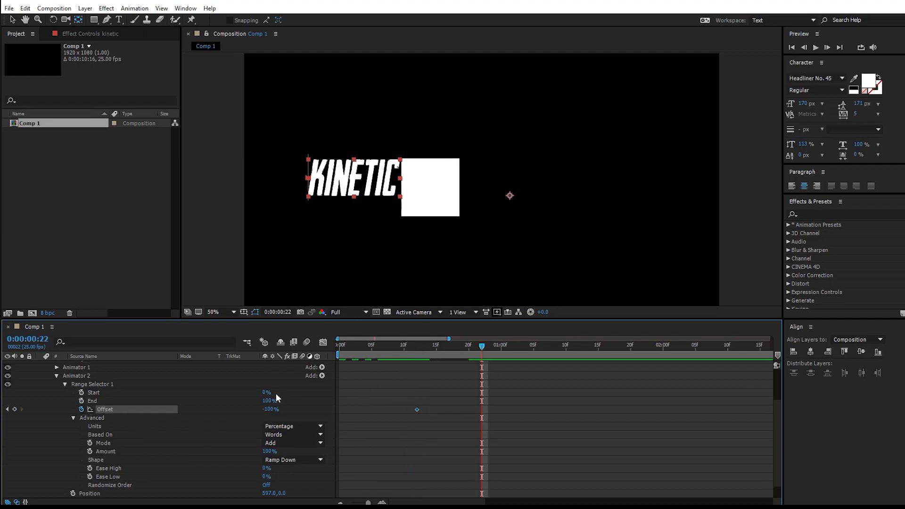
{"action": "left_click", "coordinate": [417, 345]}
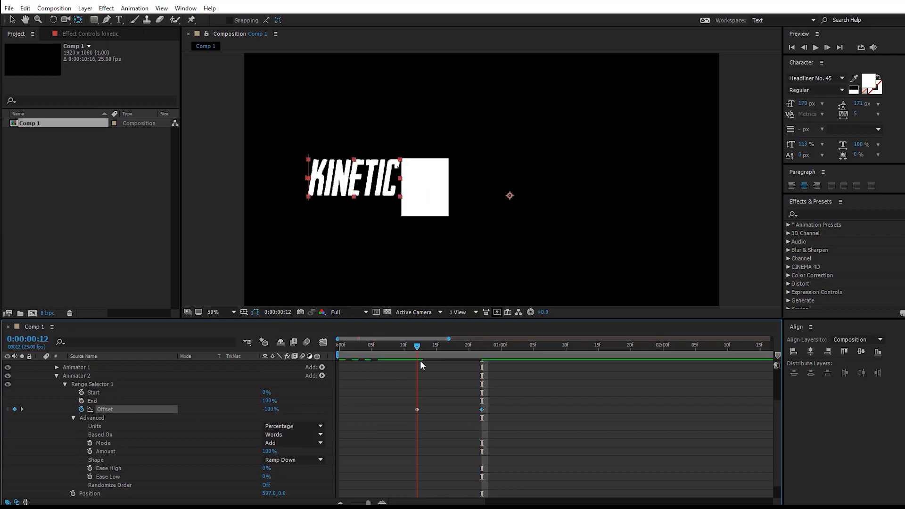
{"action": "left_click", "coordinate": [475, 345]}
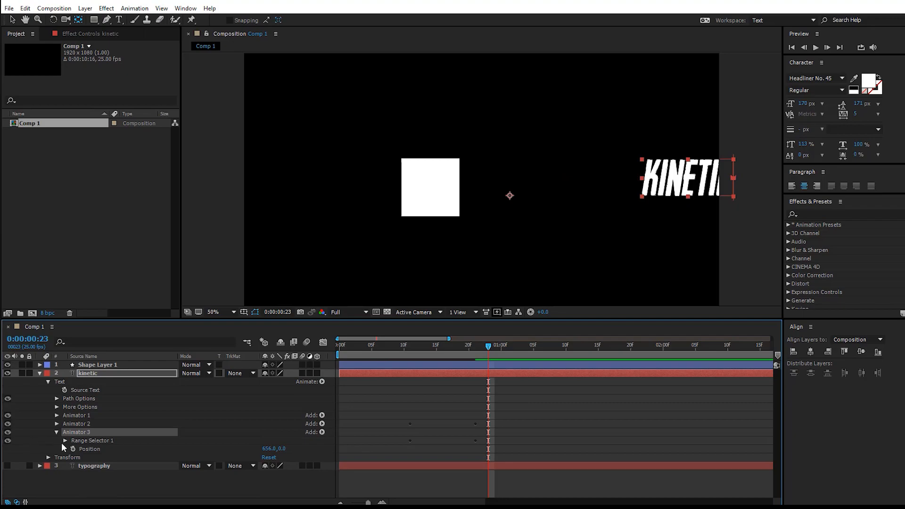
Step: Set Animator 3's range selector to Based On Characters with Ease High 17%, Ease Low 35%
{"action": "left_click", "coordinate": [55, 442]}
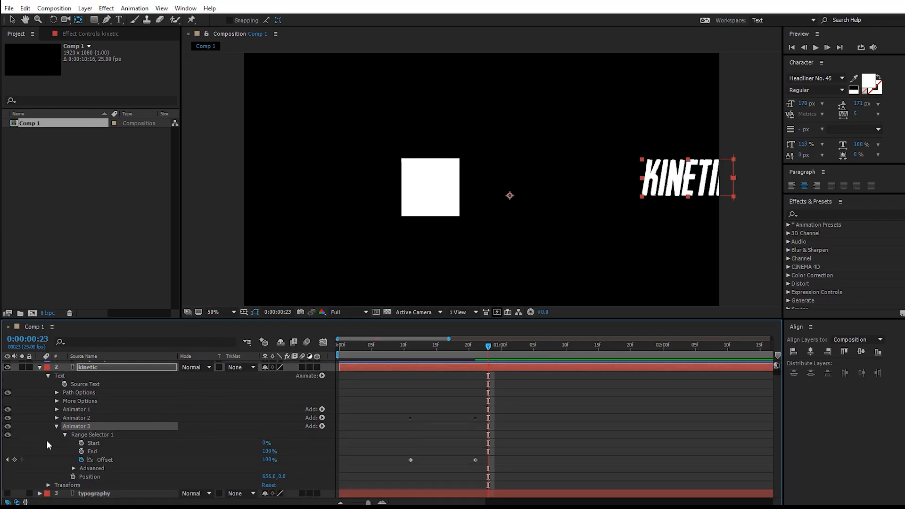
{"action": "left_click", "coordinate": [74, 469]}
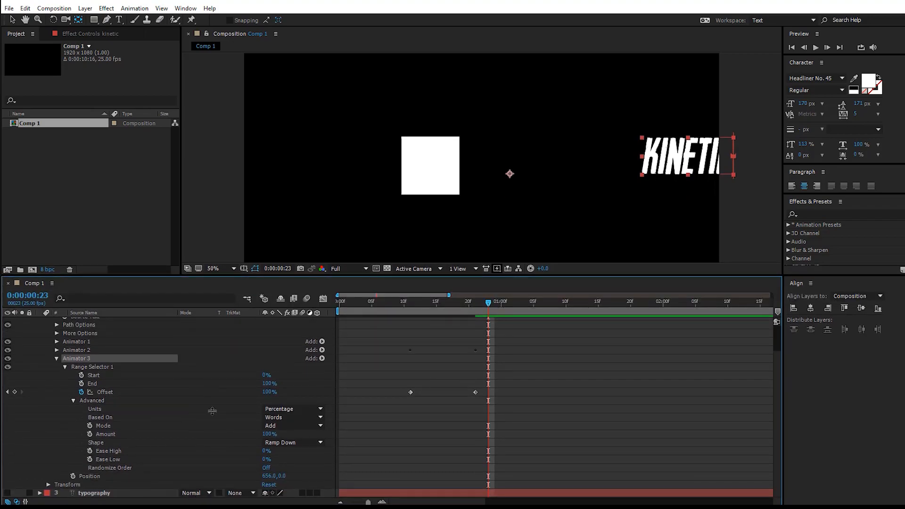
{"action": "left_click", "coordinate": [293, 418]}
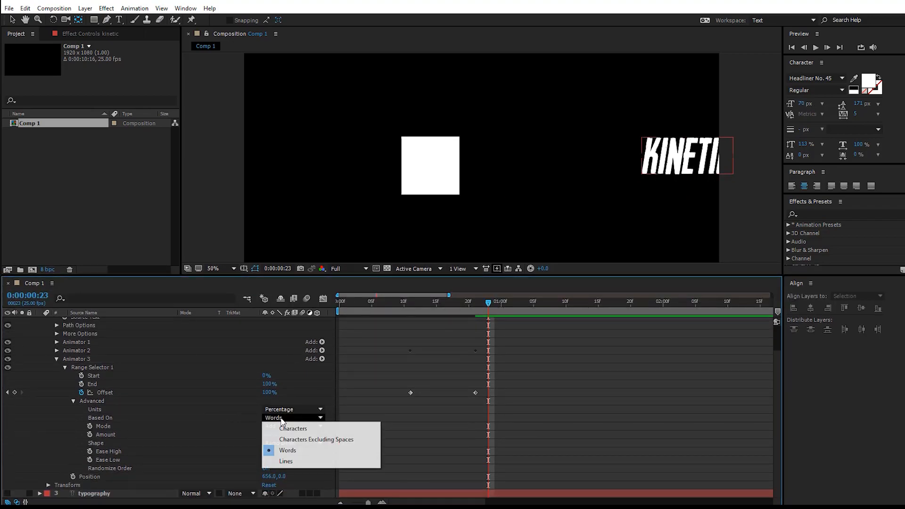
{"action": "left_click", "coordinate": [293, 428]}
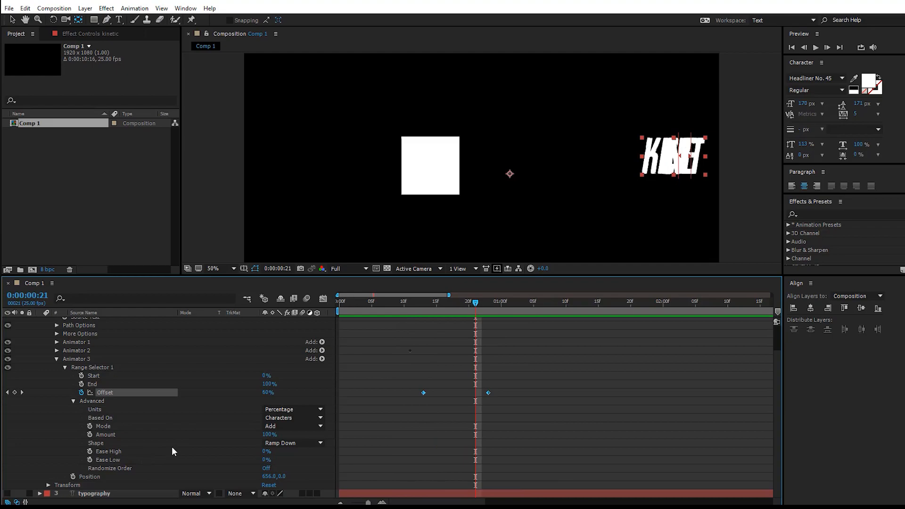
{"action": "mouse_move", "coordinate": [220, 428]}
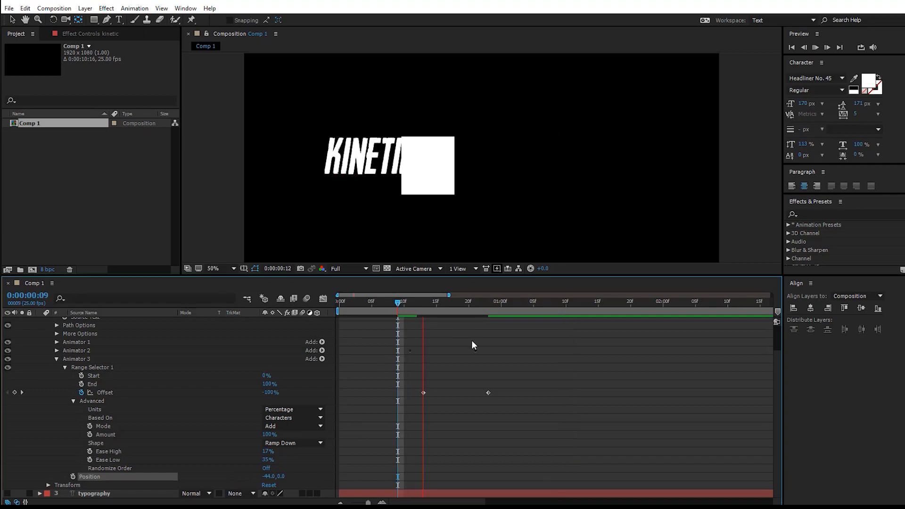
Step: Keyframe Animator 3's Offset and Position, review the letter arrival, and collapse the layer
{"action": "left_click", "coordinate": [475, 301]}
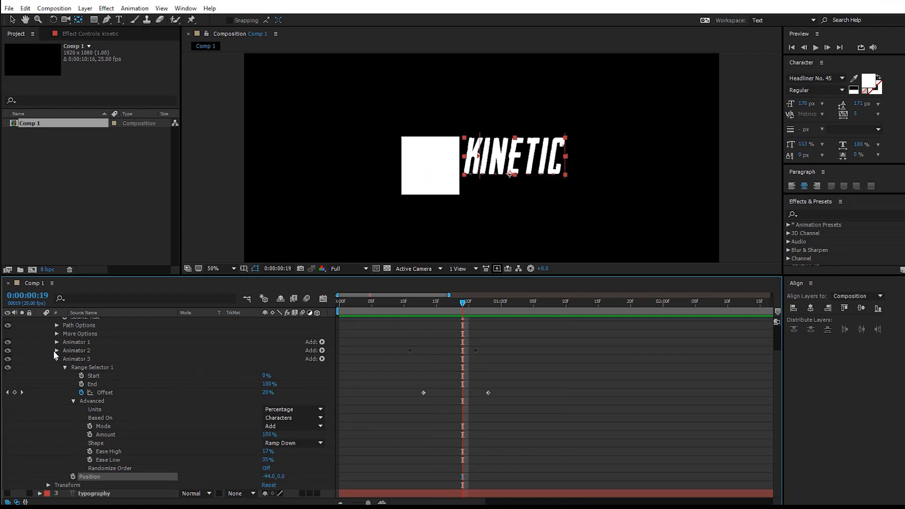
{"action": "left_click", "coordinate": [57, 352]}
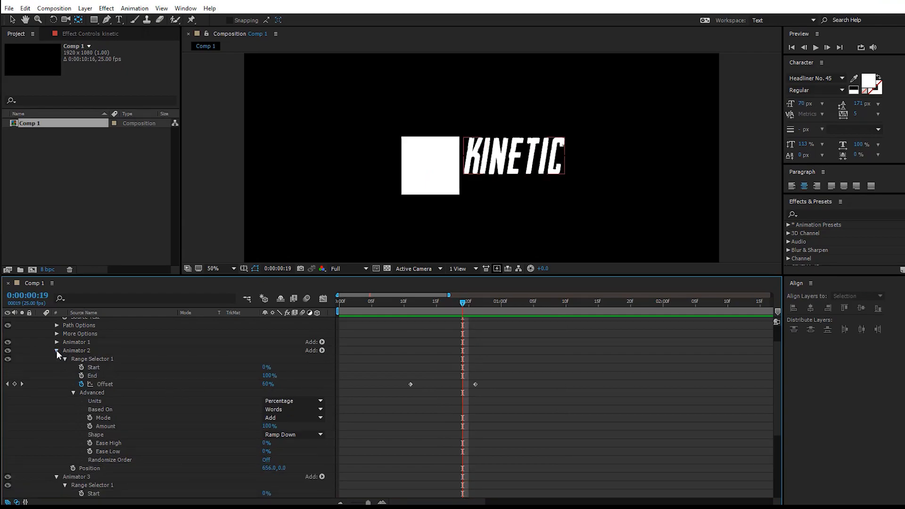
{"action": "left_click", "coordinate": [89, 468]}
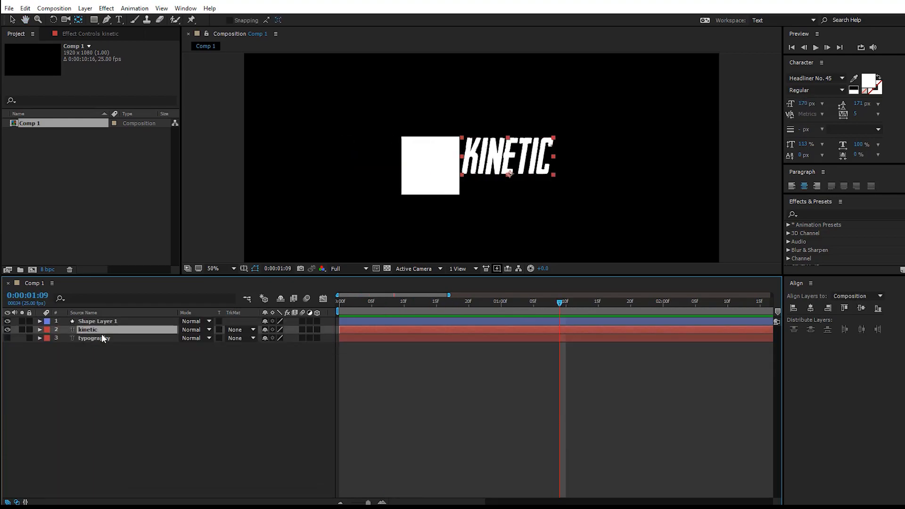
Step: Duplicate the TYPOGRAPHY layer and recolour the square's fill yellow
{"action": "key", "text": "ctrl+d"}
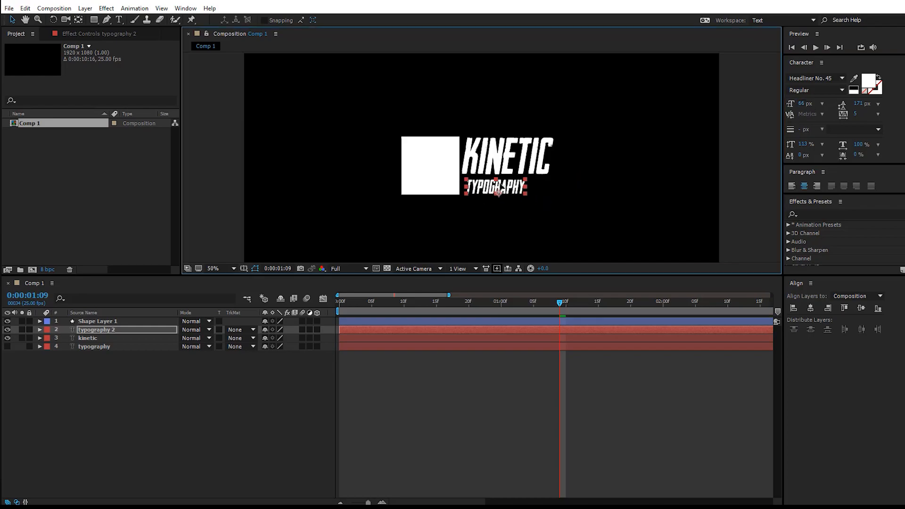
{"action": "left_click", "coordinate": [98, 320]}
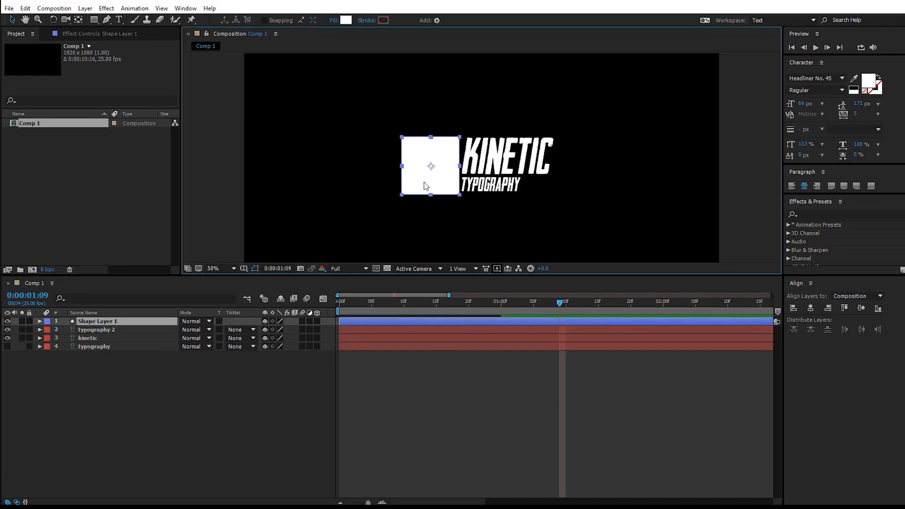
{"action": "left_click", "coordinate": [345, 20]}
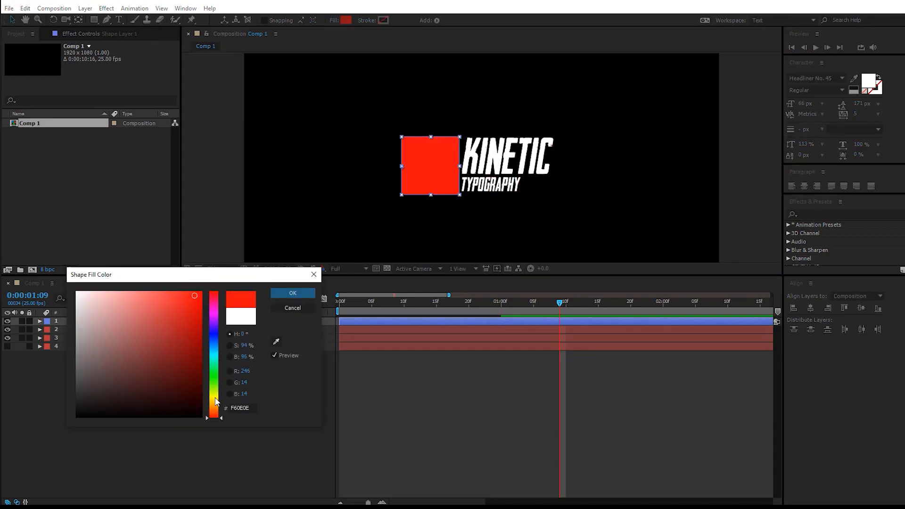
{"action": "left_click", "coordinate": [293, 294]}
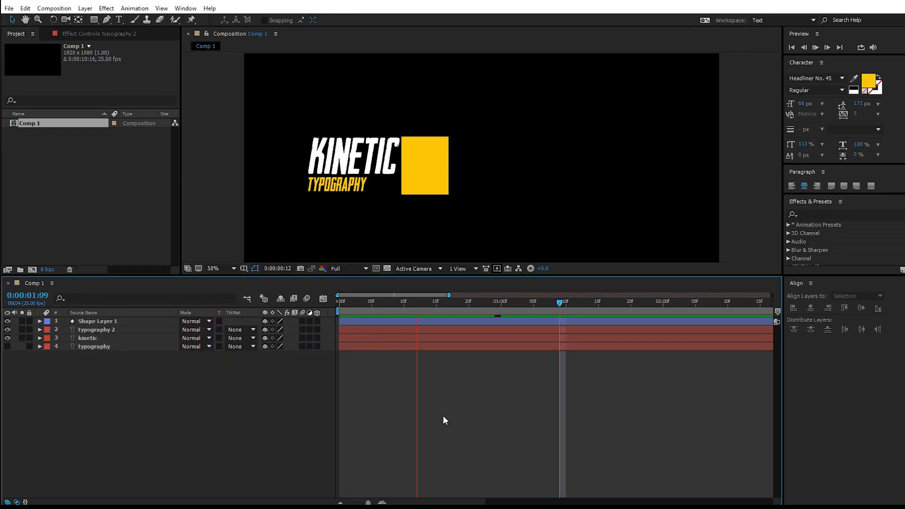
{"action": "left_click", "coordinate": [493, 301]}
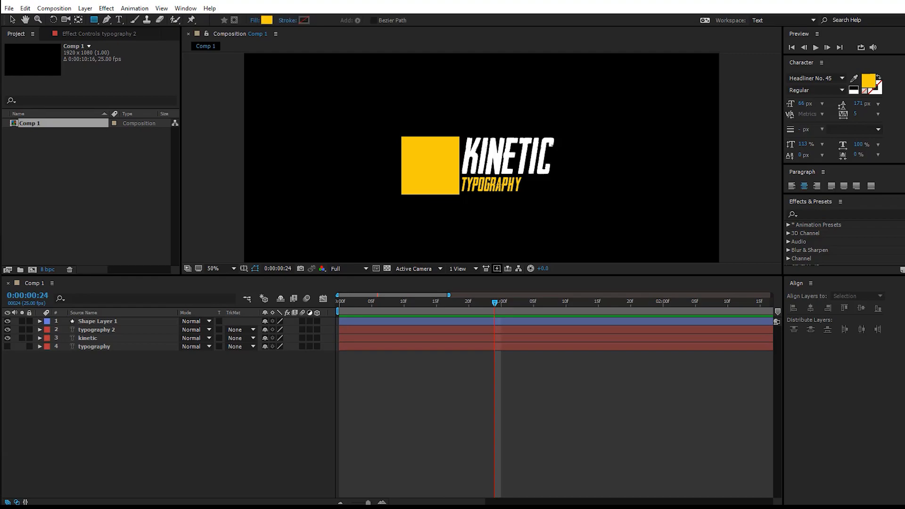
Step: Draw yellow rectangles over the KINETIC and TYPOGRAPHY lines as alpha mattes, then begin a new composition
{"action": "left_click", "coordinate": [214, 269]}
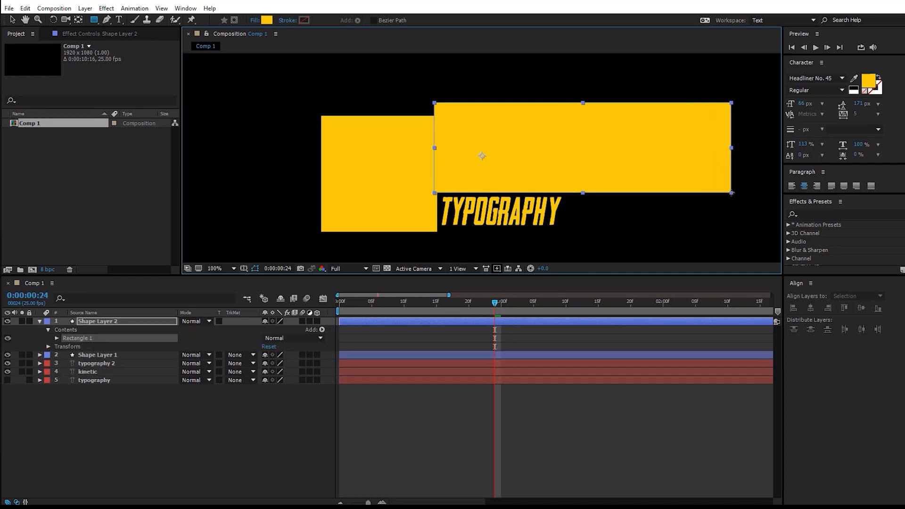
{"action": "left_click", "coordinate": [40, 321]}
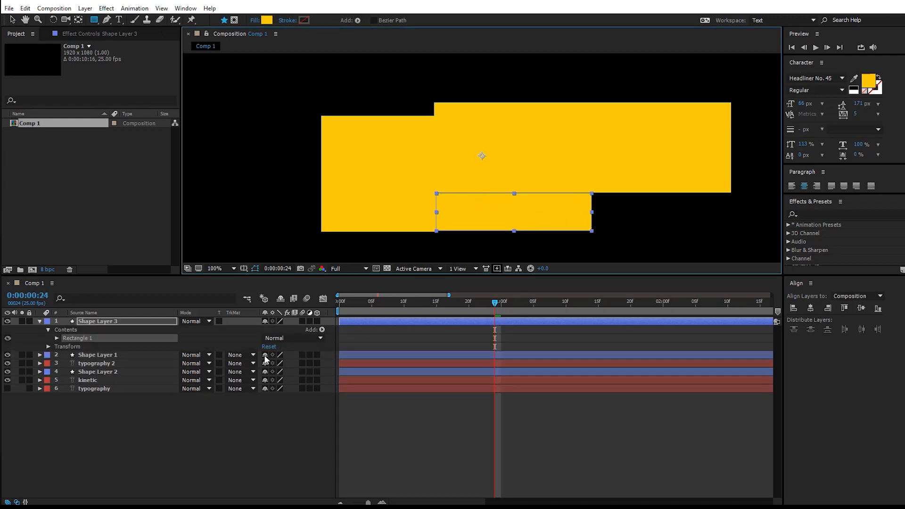
{"action": "left_click", "coordinate": [40, 321]}
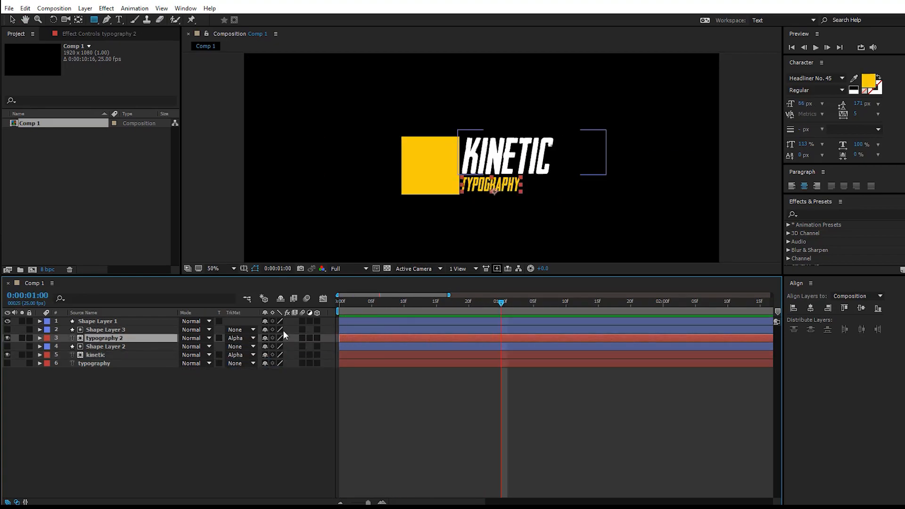
{"action": "left_click", "coordinate": [306, 299]}
{"action": "type", "text": "pa"}
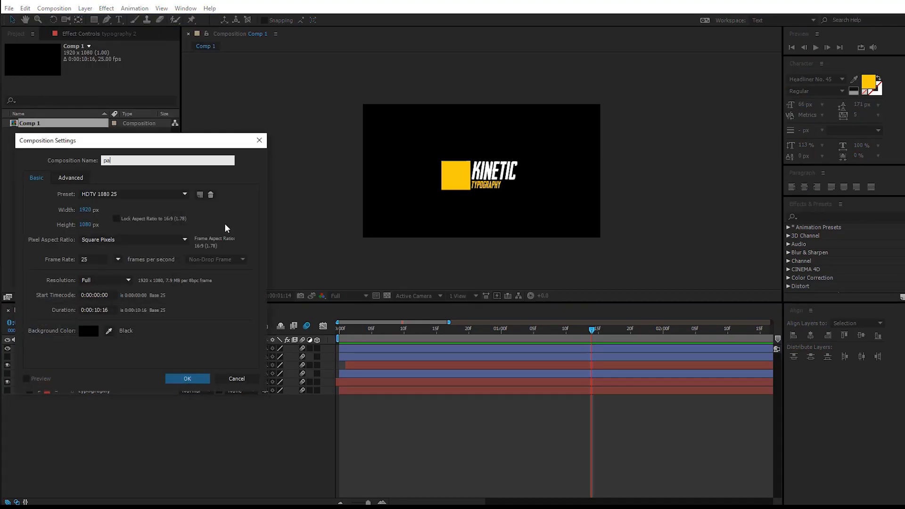
Step: Confirm the 'particles' composition settings and switch to the Polygon tool for the triangle
{"action": "left_click", "coordinate": [187, 380]}
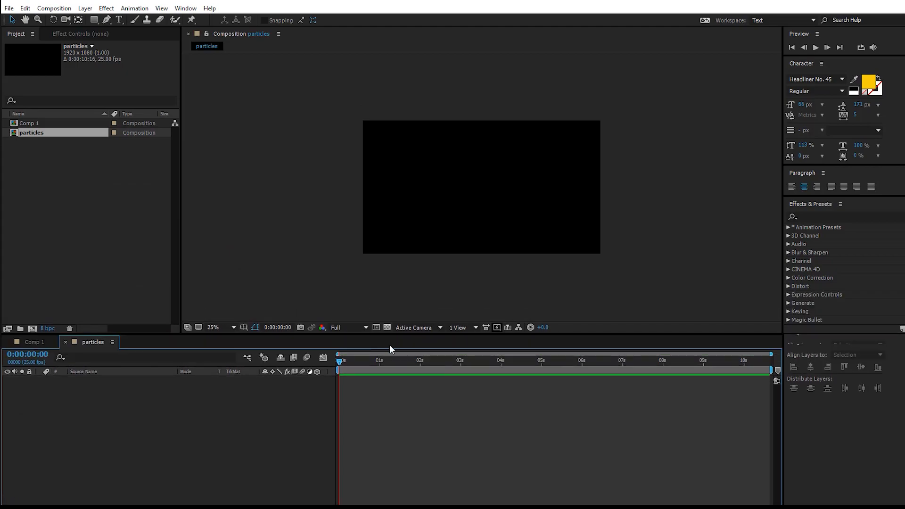
{"action": "left_click", "coordinate": [94, 20]}
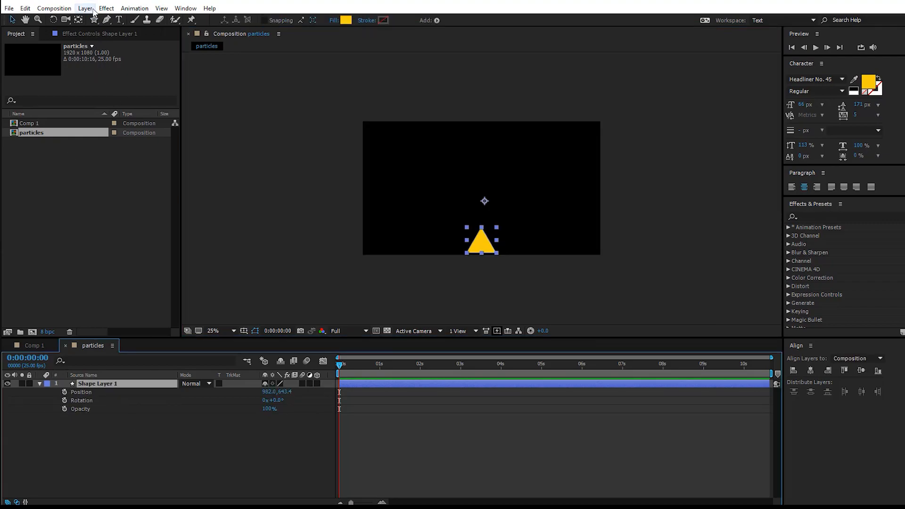
Step: Center the triangle's anchor, keyframe Position, Rotation and Opacity so it flies up-left fading out, with Easy Ease
{"action": "left_click", "coordinate": [85, 8]}
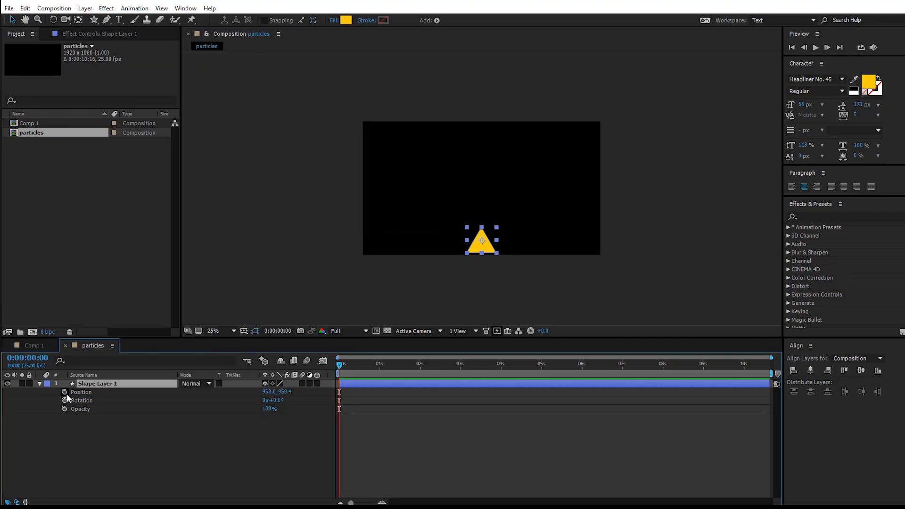
{"action": "left_click", "coordinate": [63, 392]}
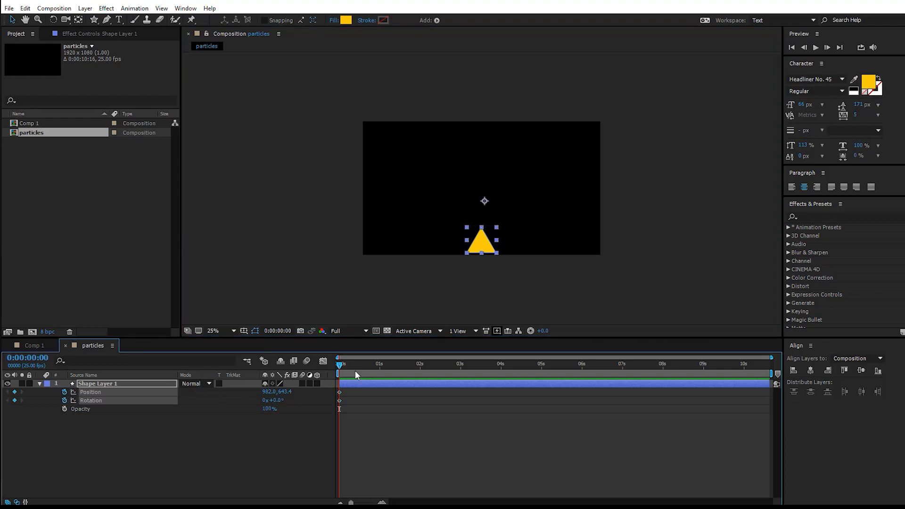
{"action": "left_click", "coordinate": [379, 364]}
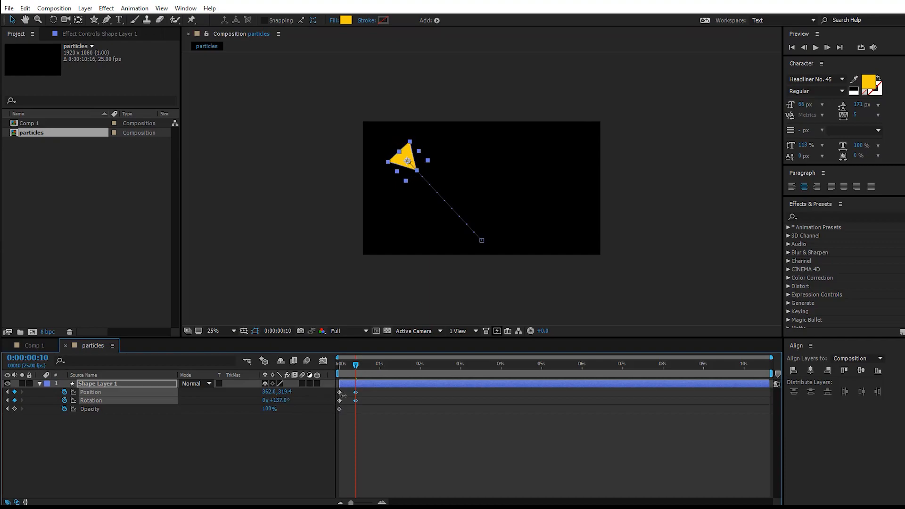
{"action": "left_click", "coordinate": [338, 364]}
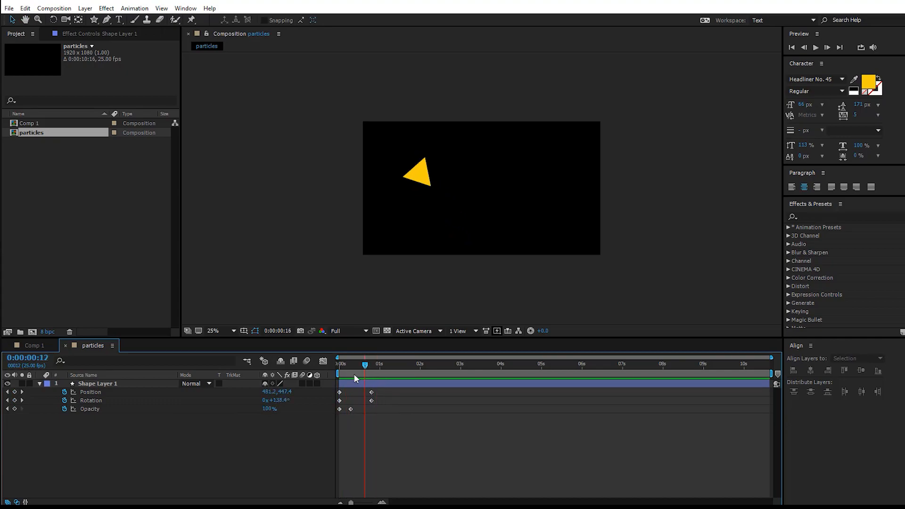
{"action": "left_click", "coordinate": [97, 384]}
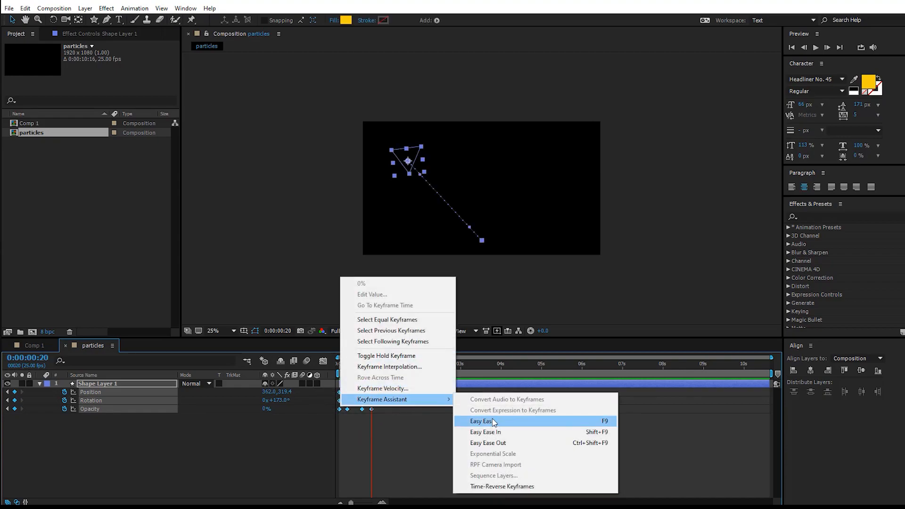
{"action": "left_click", "coordinate": [482, 421]}
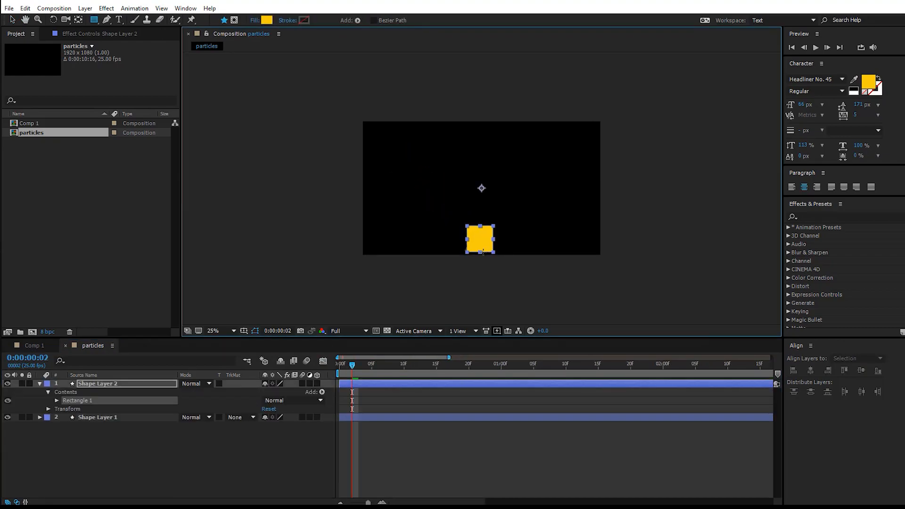
Step: Draw a straight vertical pen path rising from the bottom edge as a fourth shape layer
{"action": "left_click", "coordinate": [469, 364]}
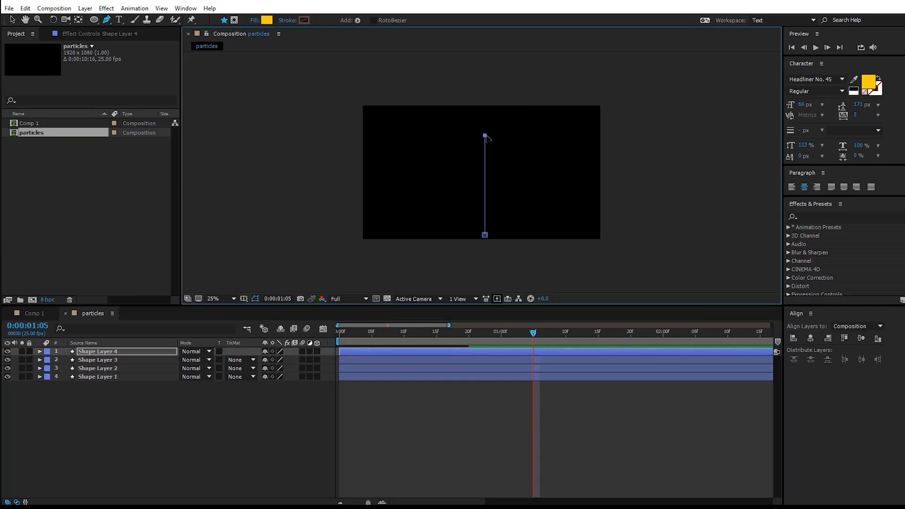
Step: Give the line no fill and a yellow stroke, and add a Trim Paths operator to it
{"action": "left_click", "coordinate": [253, 20]}
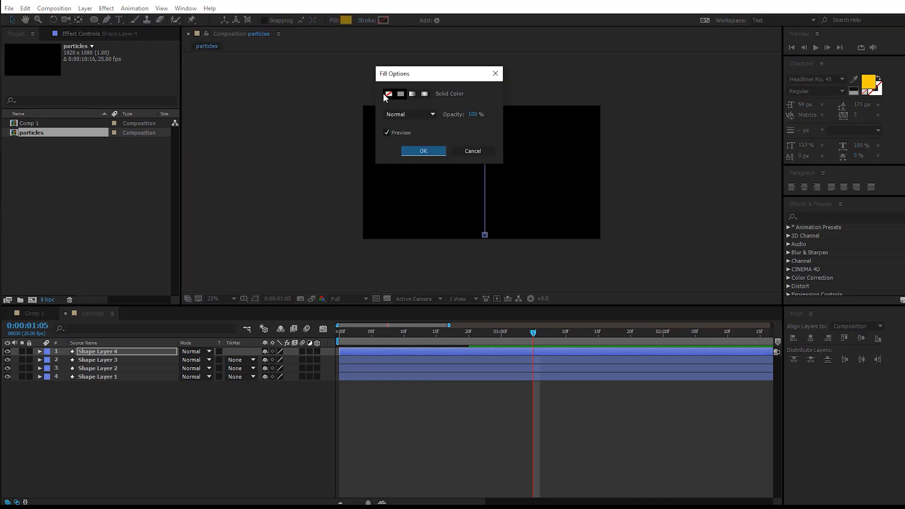
{"action": "left_click", "coordinate": [424, 151]}
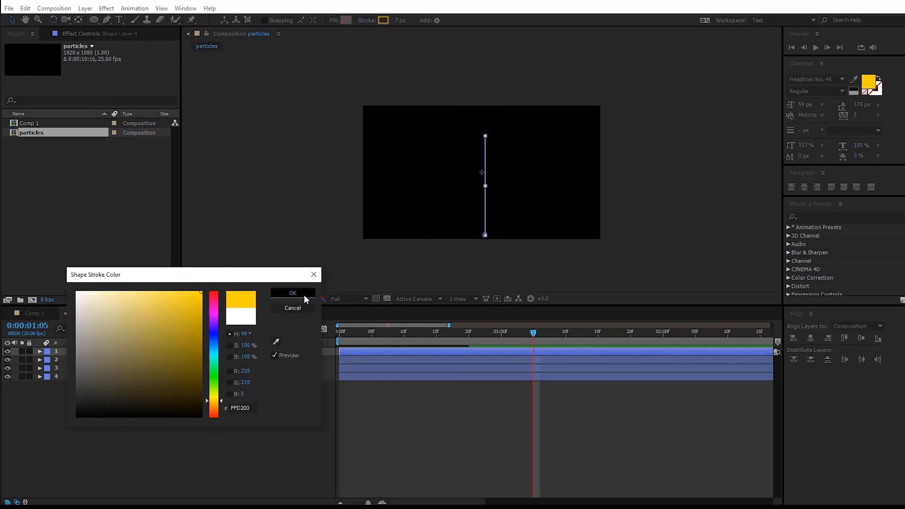
{"action": "left_click", "coordinate": [293, 293]}
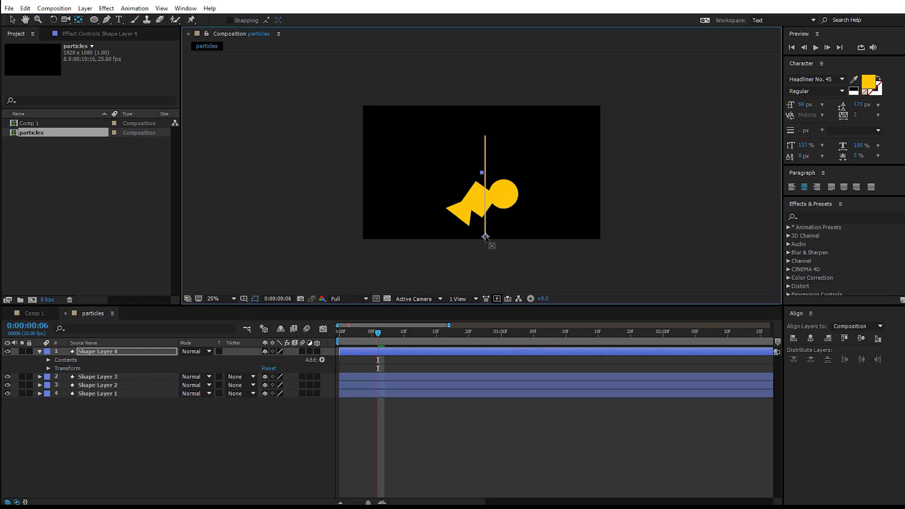
{"action": "left_click", "coordinate": [323, 359]}
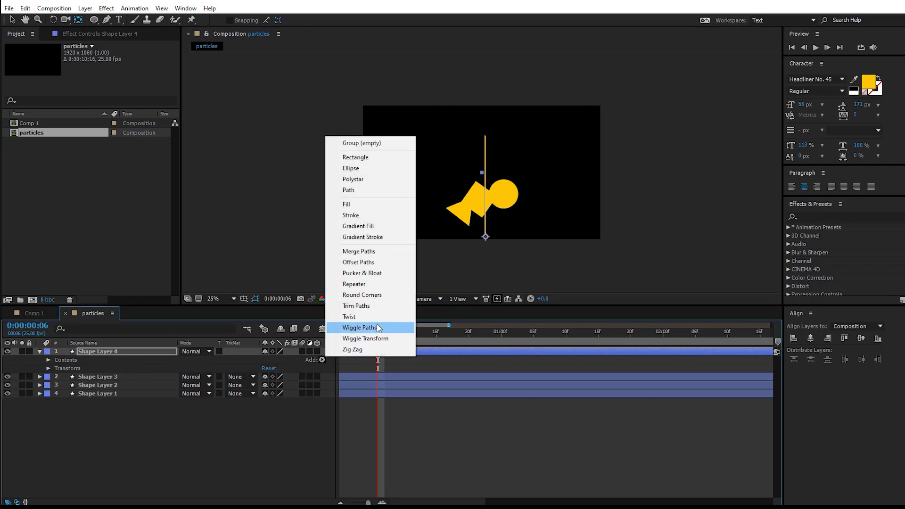
{"action": "mouse_move", "coordinate": [362, 273]}
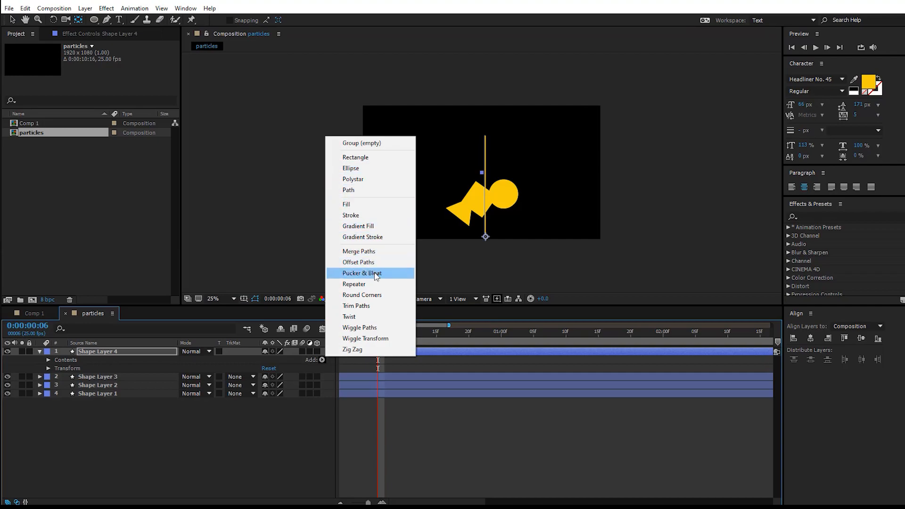
{"action": "left_click", "coordinate": [356, 305]}
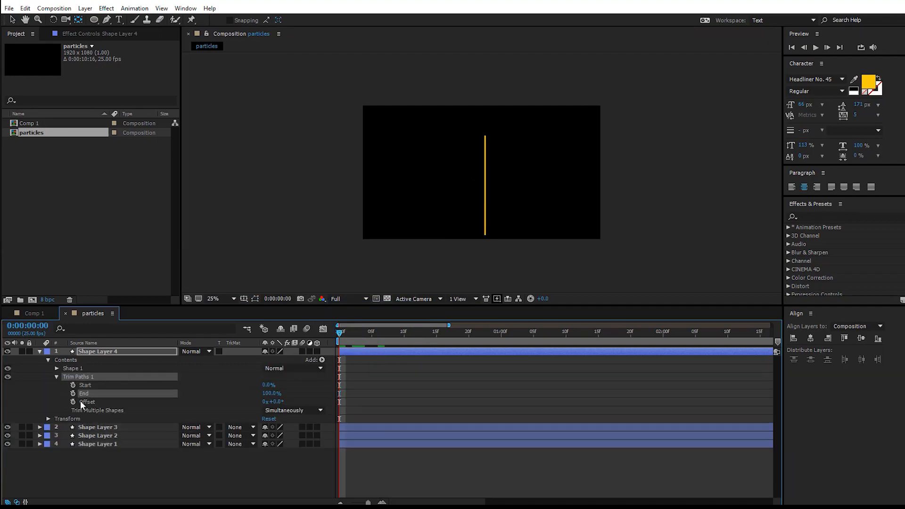
Step: Keyframe the Trim Paths Start and End so the line streaks out, and apply Easy Ease
{"action": "left_click", "coordinate": [72, 393]}
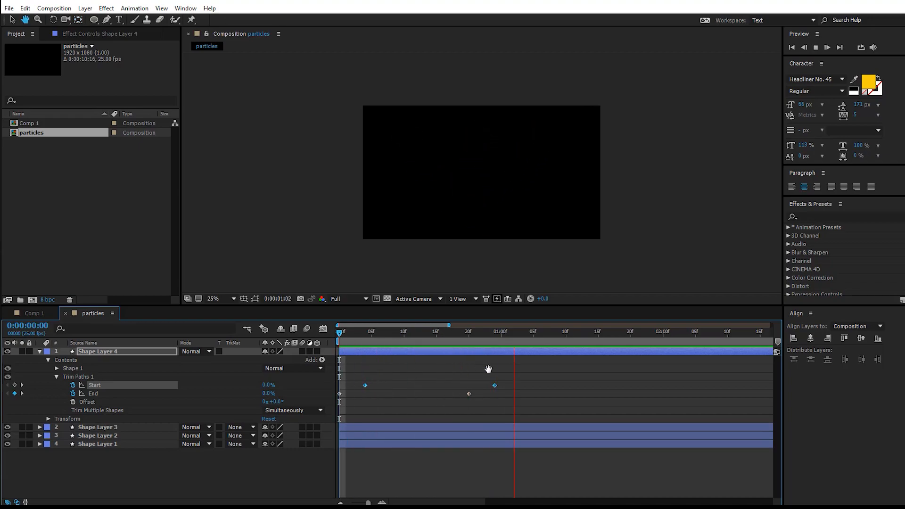
{"action": "right_click", "coordinate": [340, 394]}
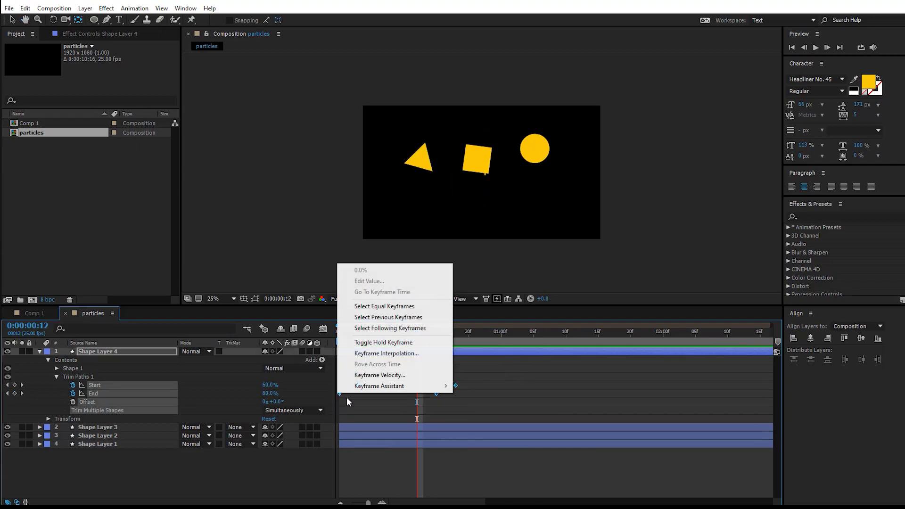
{"action": "left_click", "coordinate": [385, 352]}
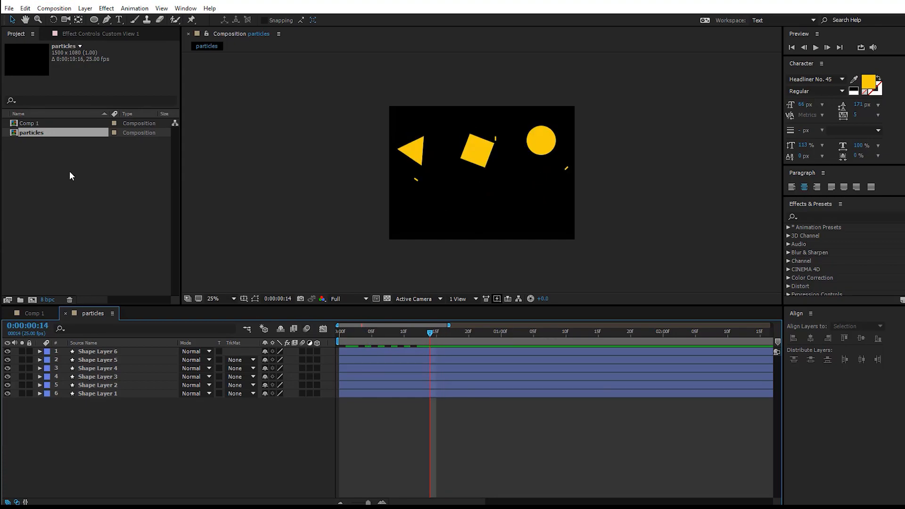
Step: Place the particles comp atop Comp 1 and slide its layer bar to start later
{"action": "left_click", "coordinate": [34, 314]}
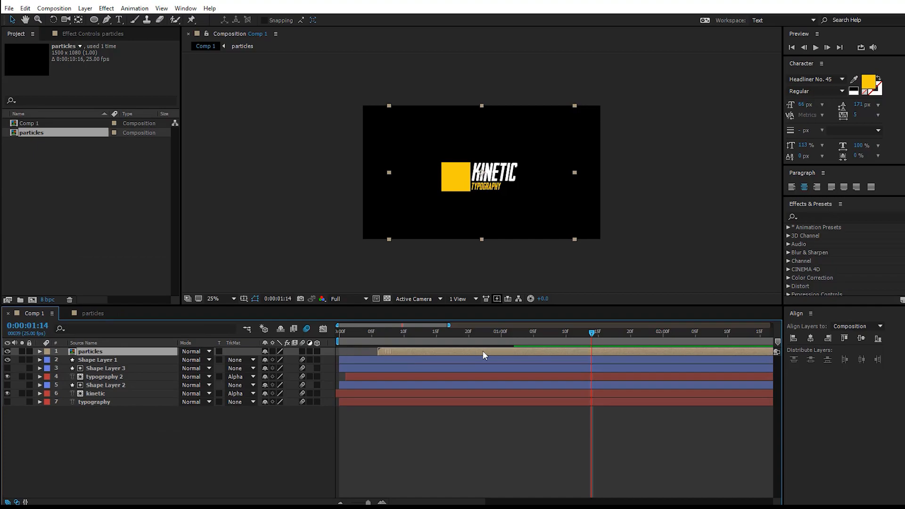
{"action": "left_click", "coordinate": [417, 331]}
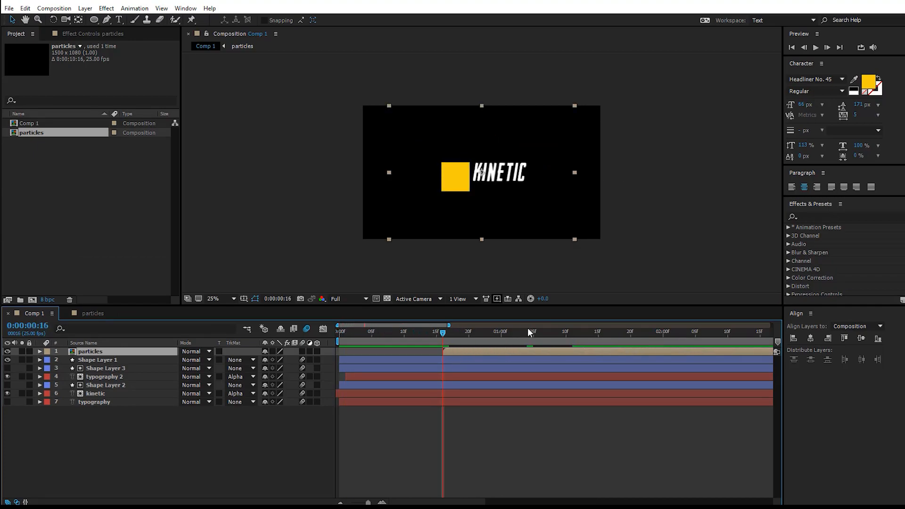
{"action": "left_click", "coordinate": [91, 351]}
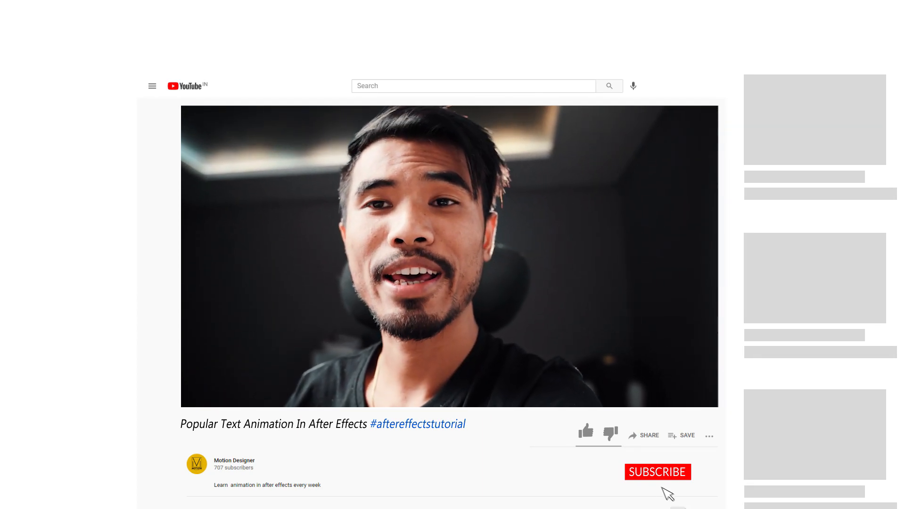
Step: Like the tutorial video and subscribe to the channel
{"action": "left_click", "coordinate": [585, 432]}
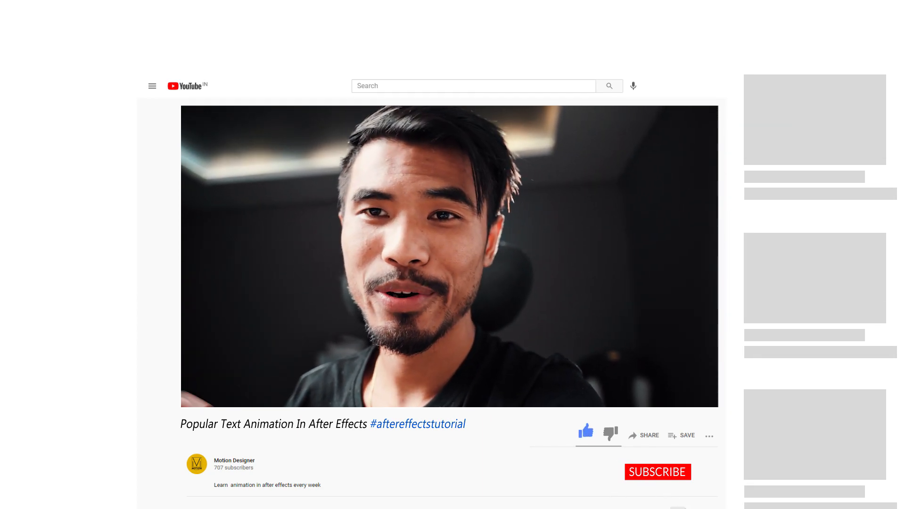
{"action": "left_click", "coordinate": [657, 472]}
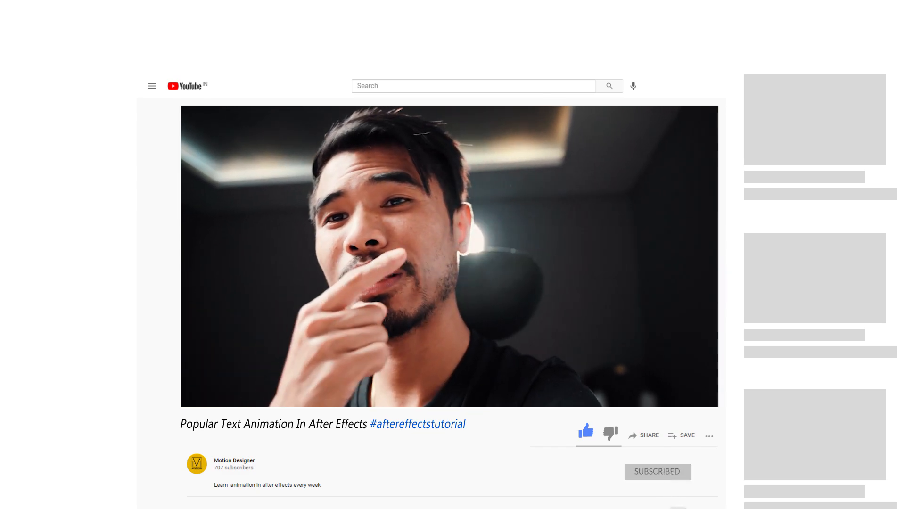